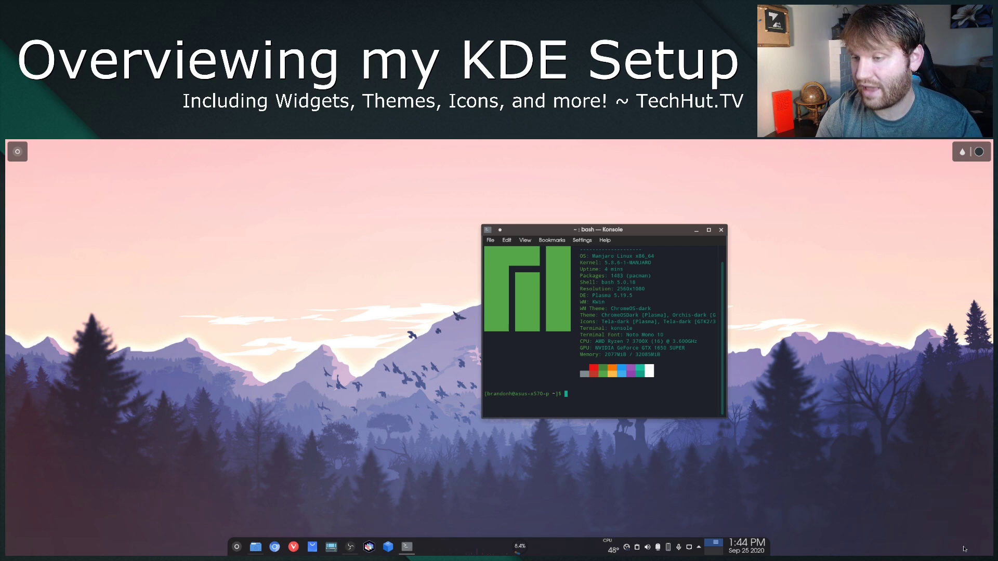
- Move Konsole, highlight the OS name in the neofetch output, then close the terminal
left_click_drag(604, 230, 588, 228)
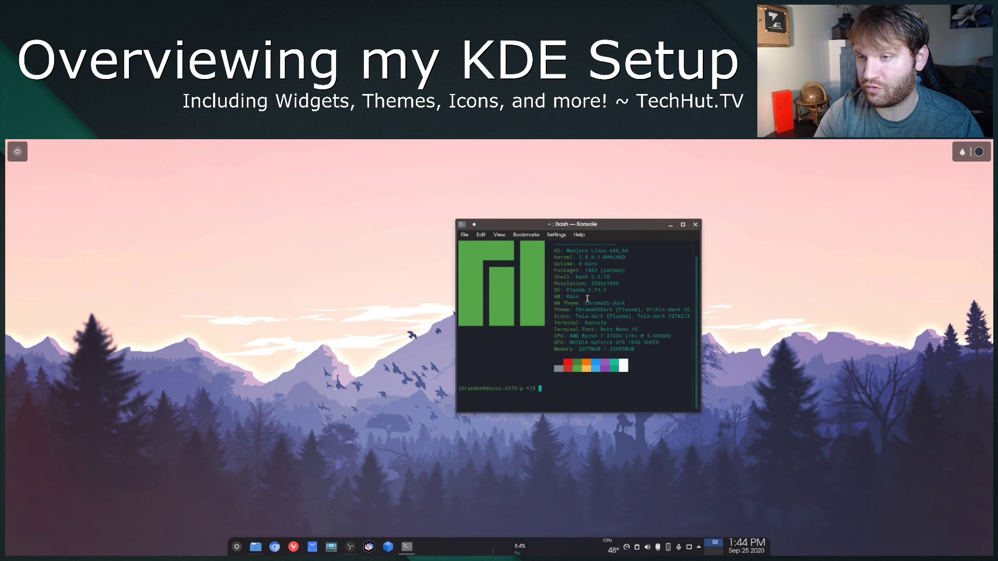
left_click_drag(567, 250, 640, 250)
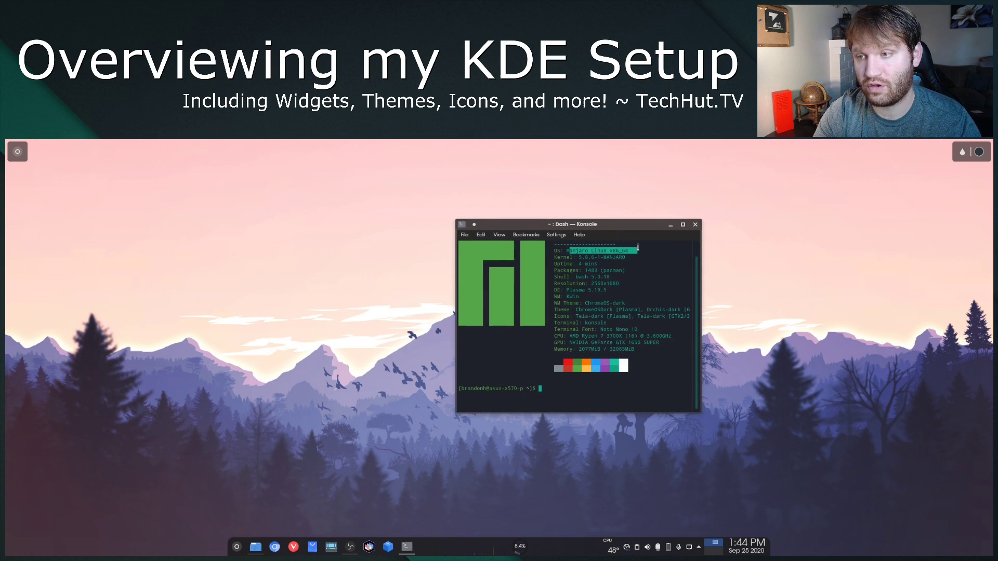
left_click(682, 224)
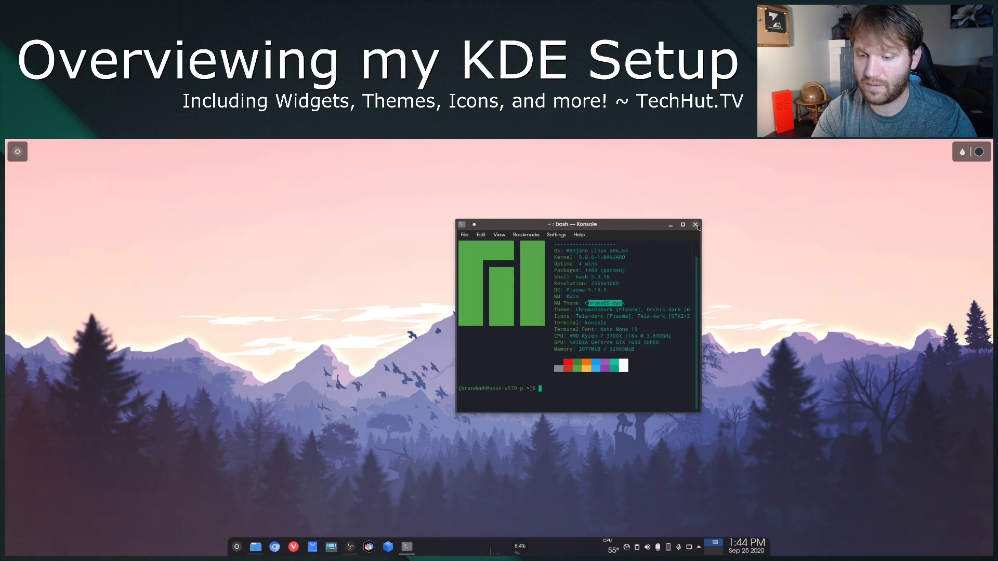
left_click(695, 225)
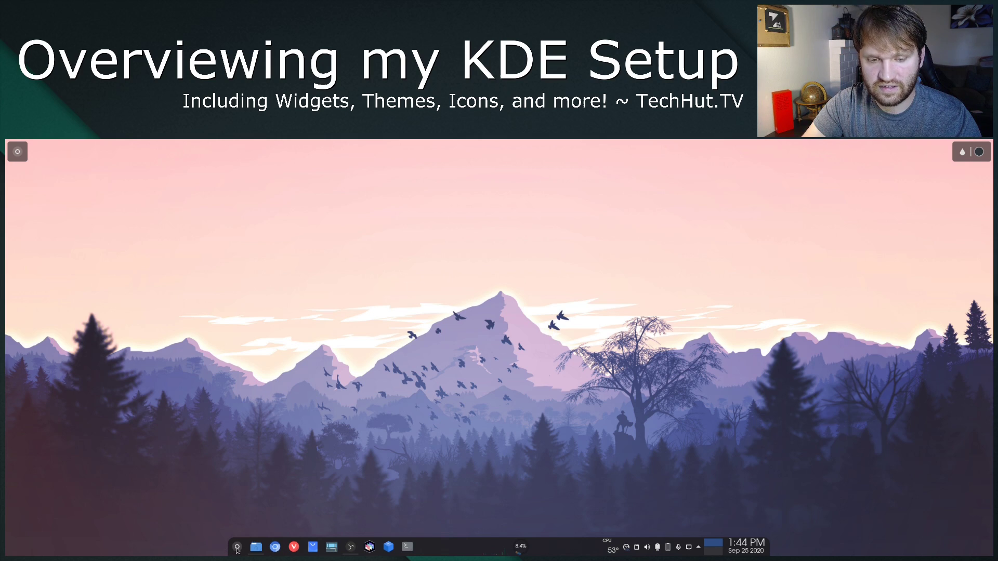
- Open the launcher, view and cancel alternative launcher styles, then show the Games category
left_click(237, 547)
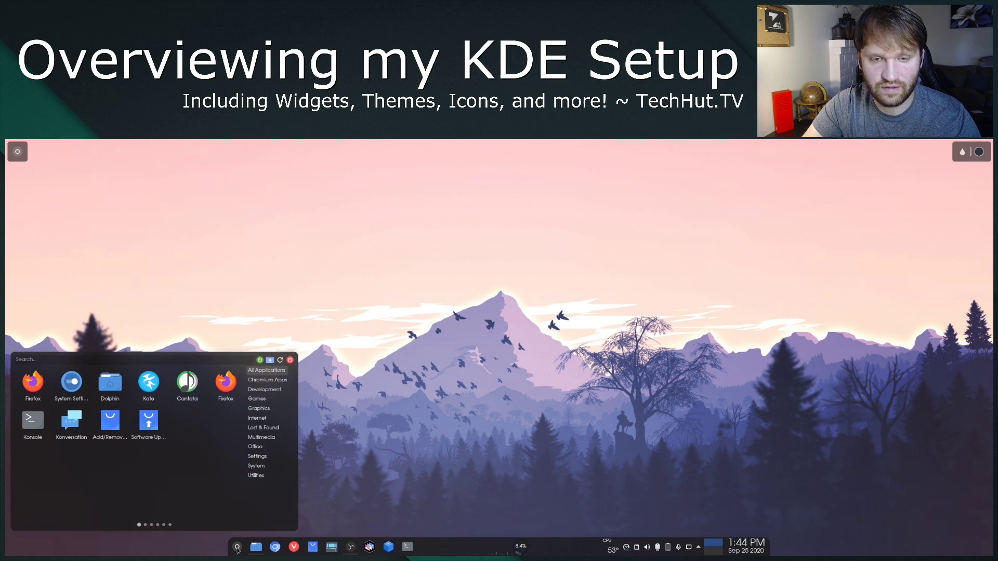
right_click(268, 465)
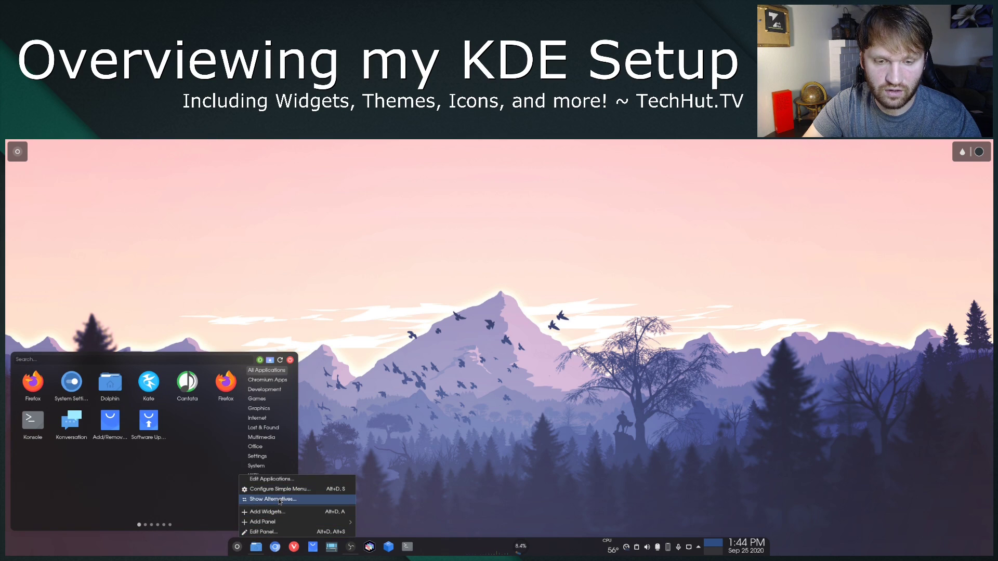
left_click(272, 499)
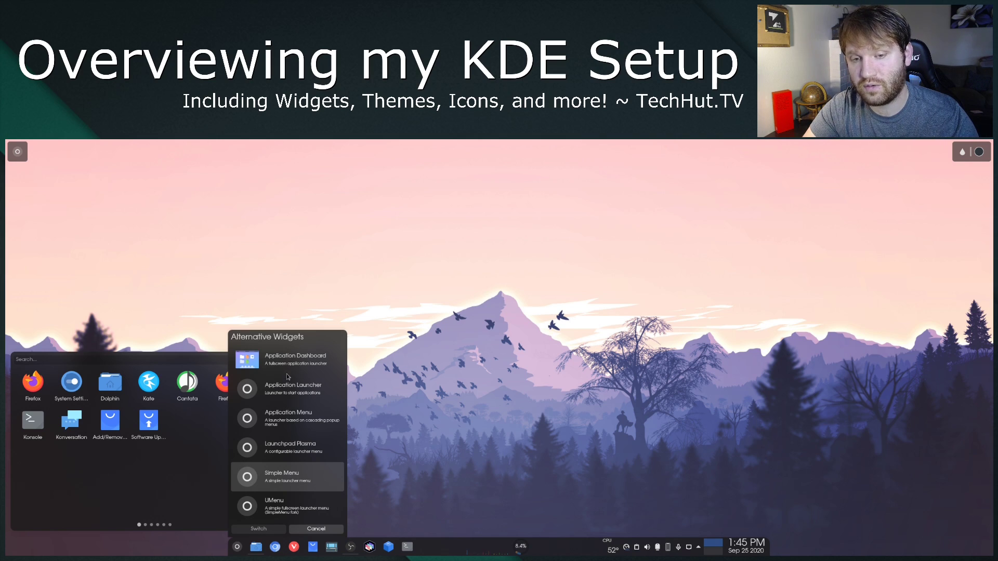
mouse_move(299, 462)
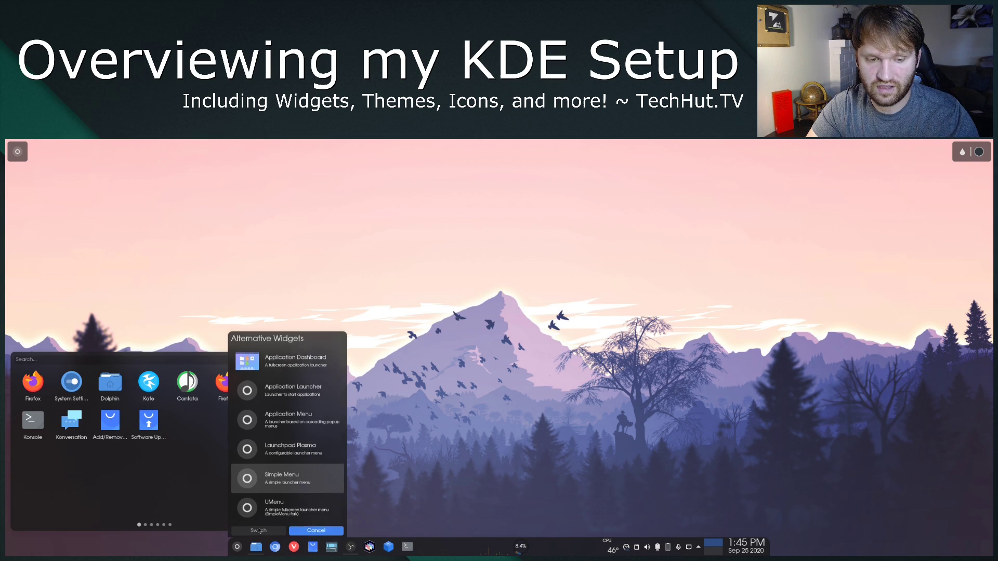
left_click(258, 530)
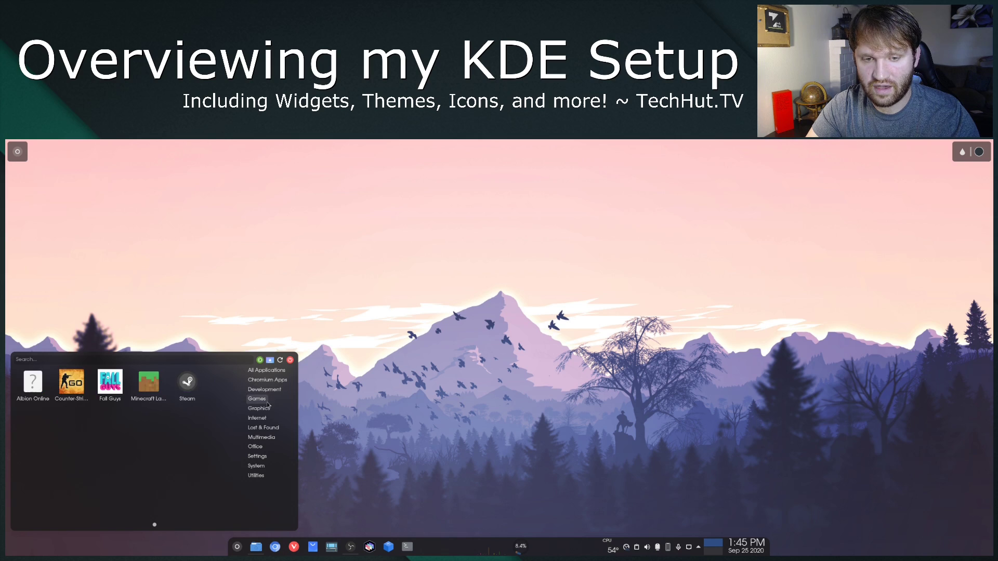
left_click(266, 369)
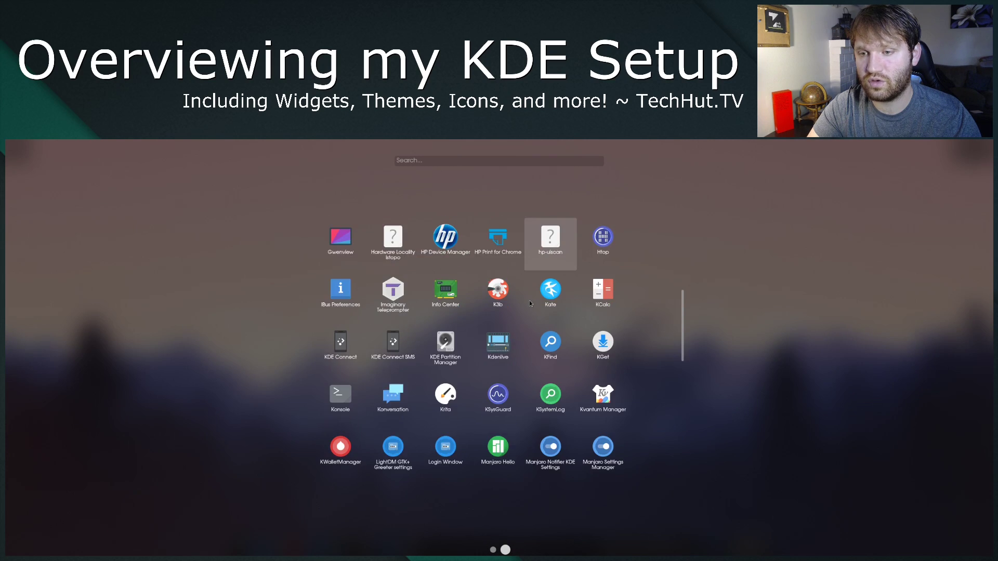
- Scroll through the Application Dashboard pages
scroll("down", 3)
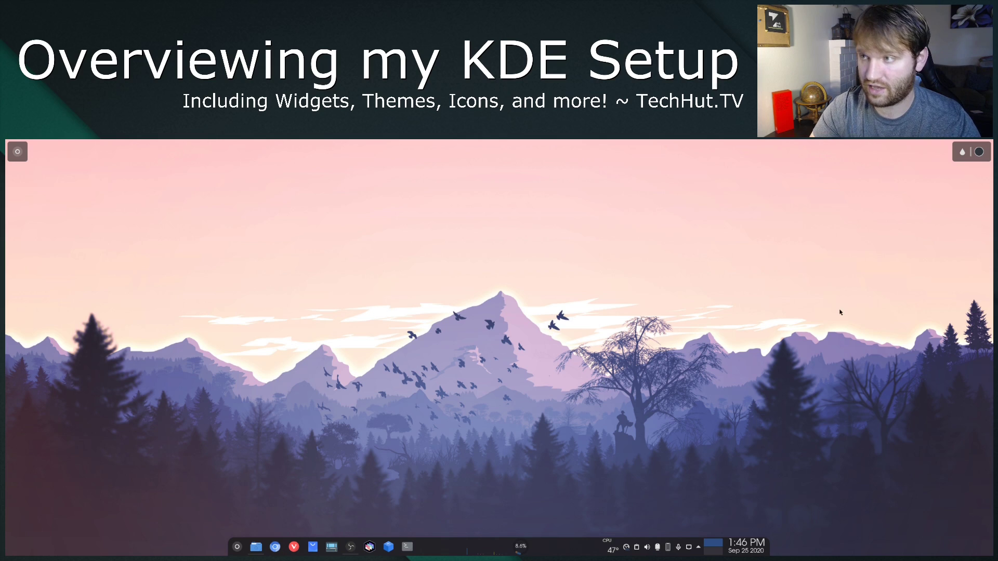
mouse_move(962, 151)
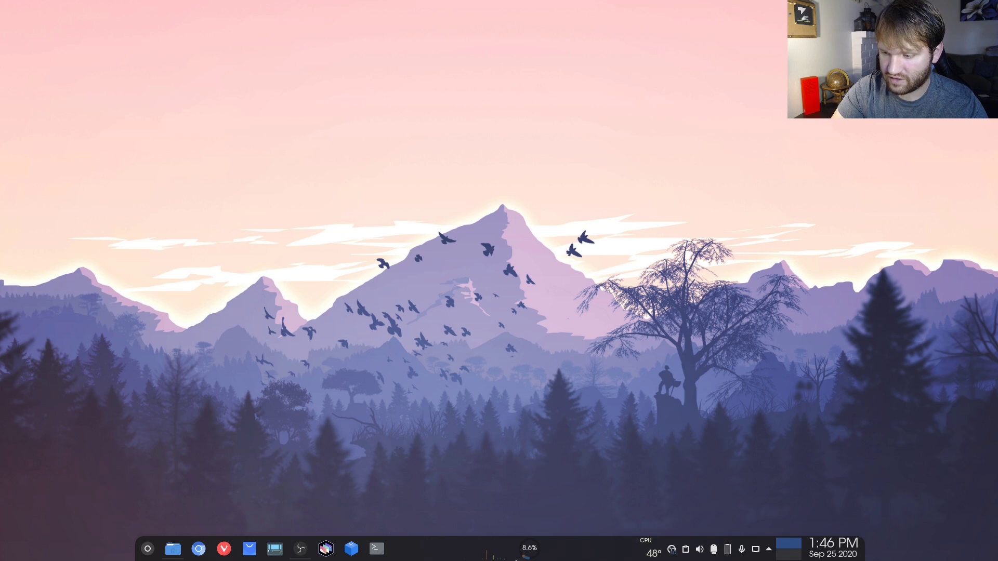
right_click(496, 549)
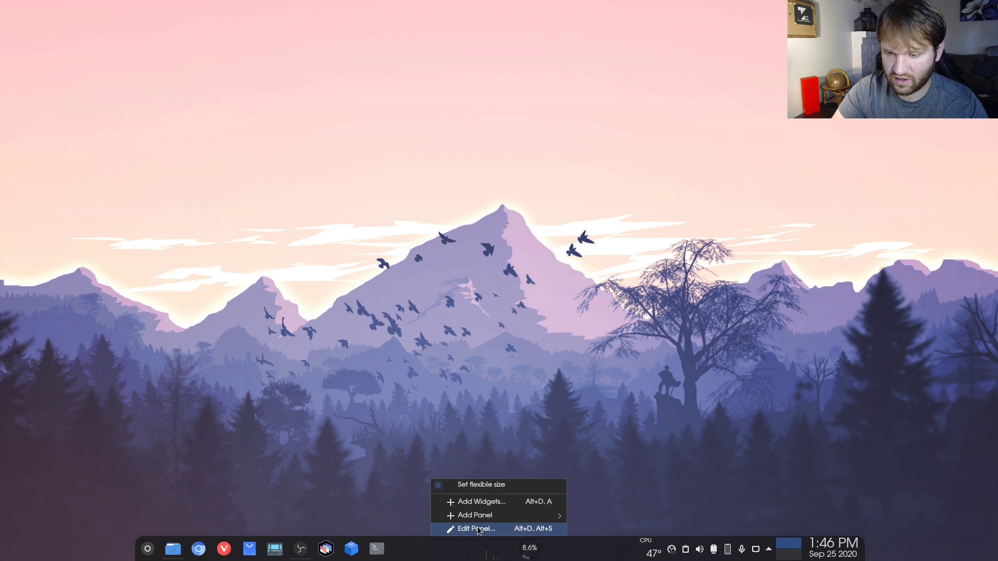
mouse_move(482, 501)
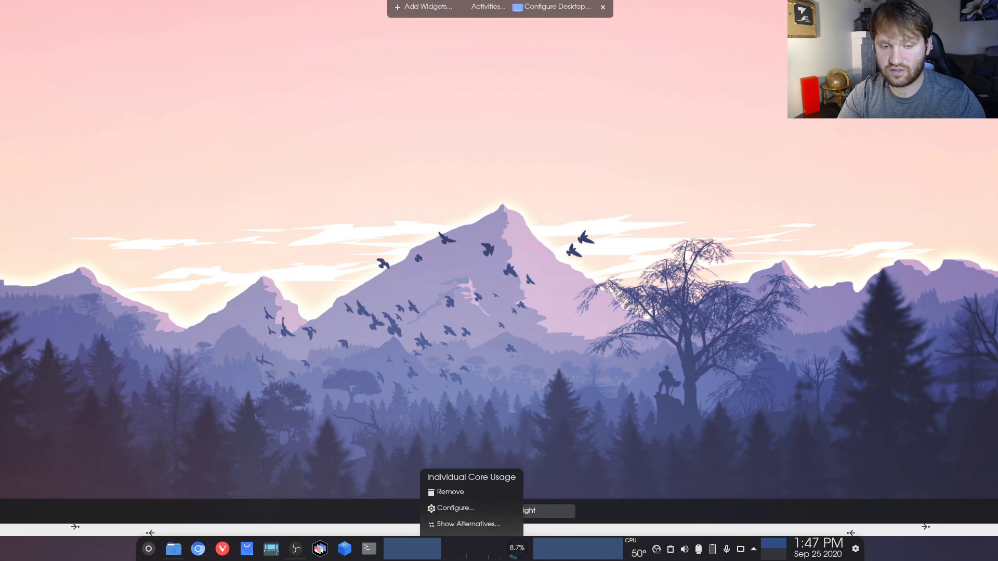
left_click(577, 548)
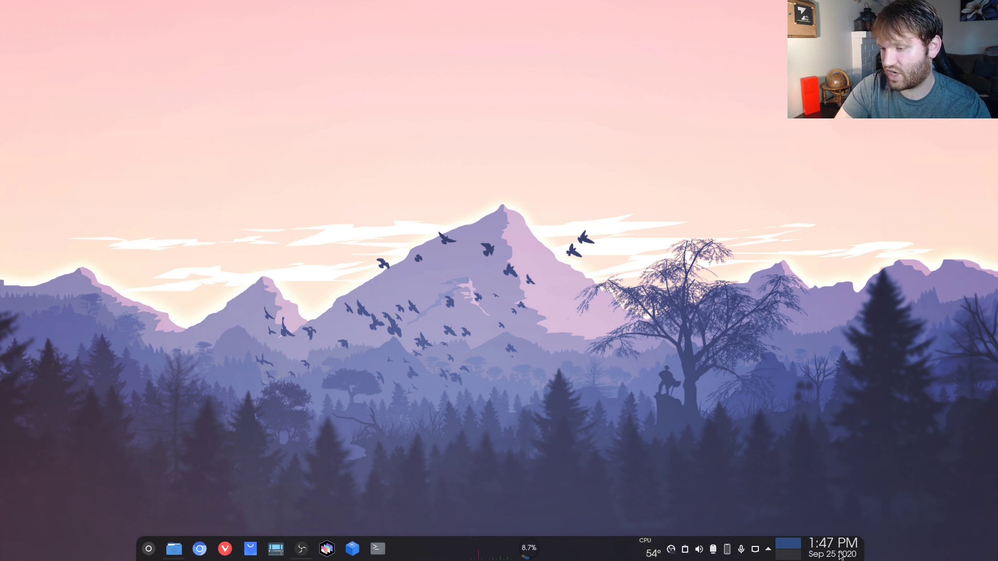
mouse_move(562, 380)
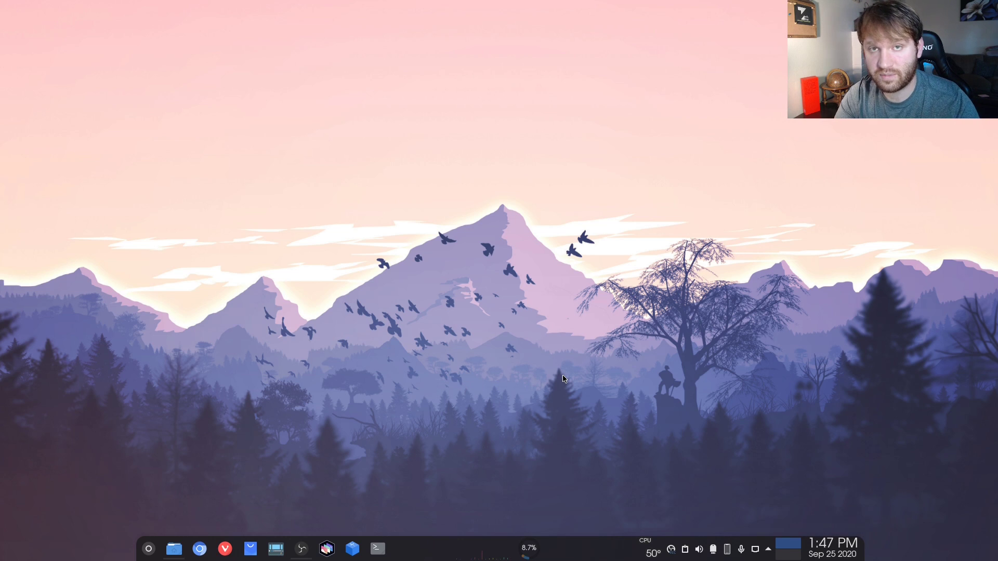
mouse_move(870, 513)
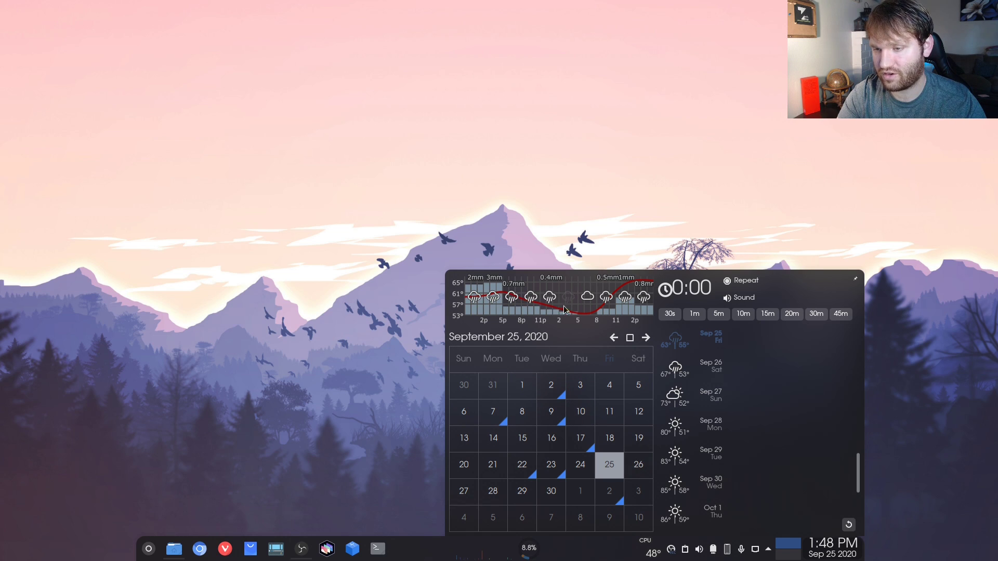
mouse_move(823, 485)
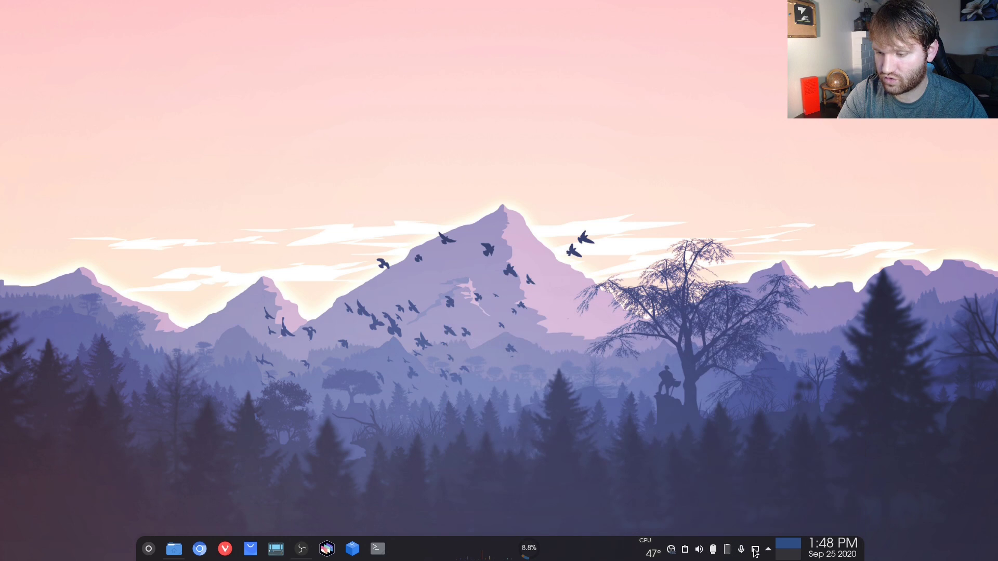
left_click(766, 549)
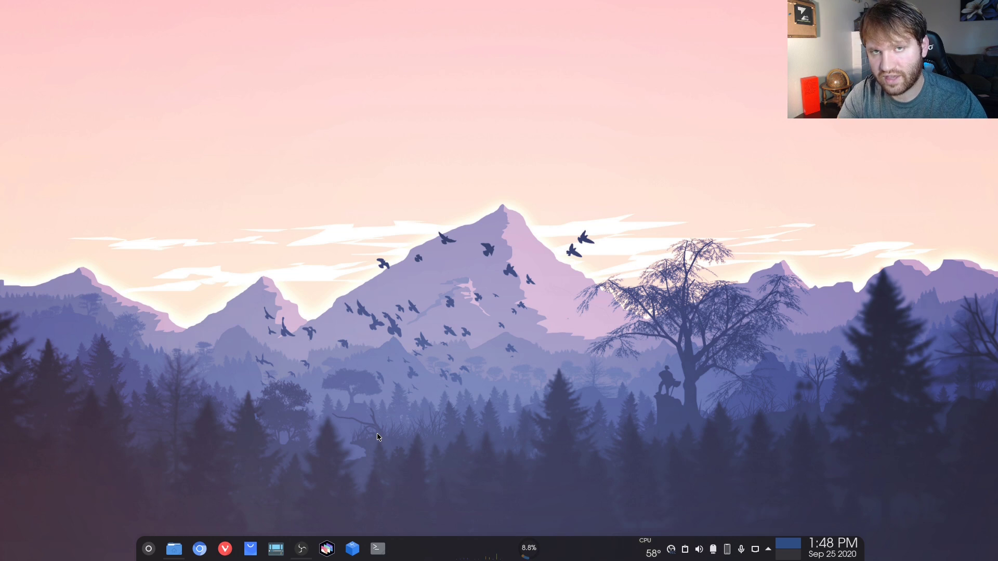
mouse_move(353, 416)
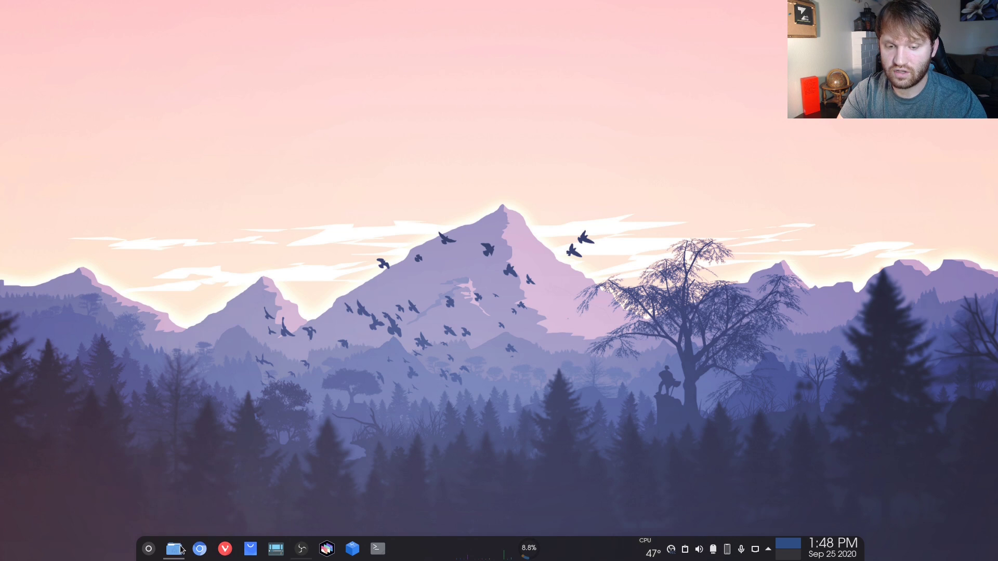
left_click(173, 549)
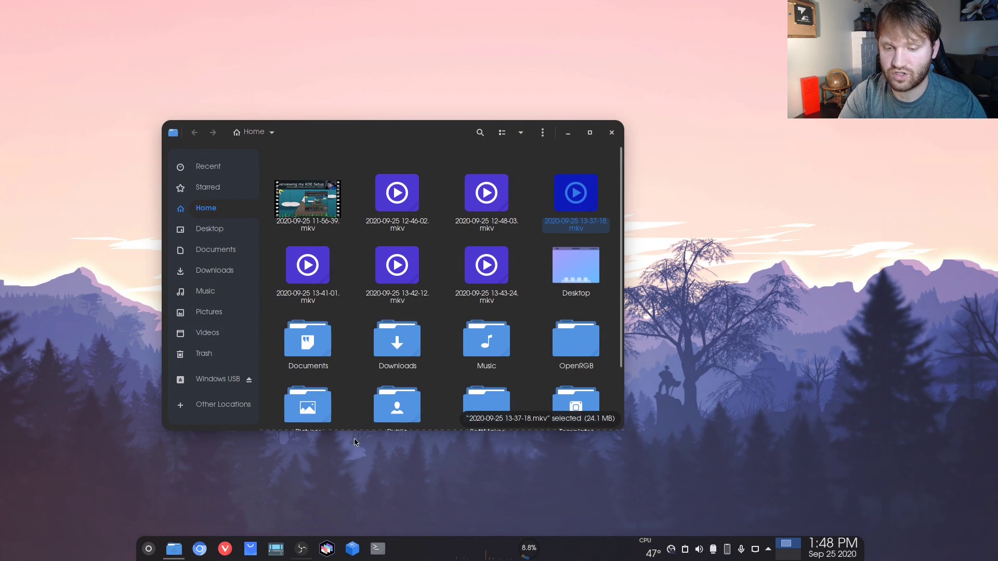
scroll("down", 3)
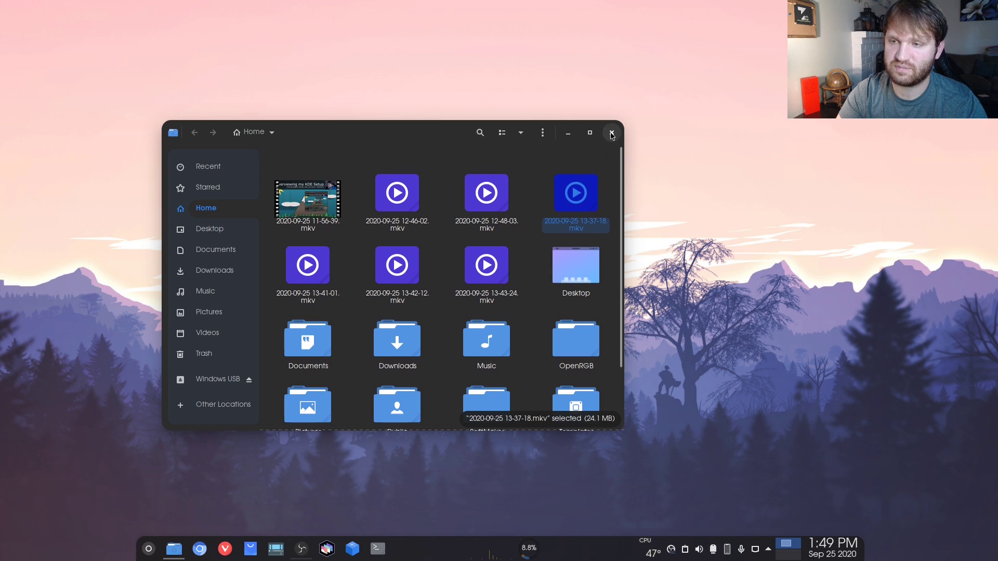
left_click(610, 132)
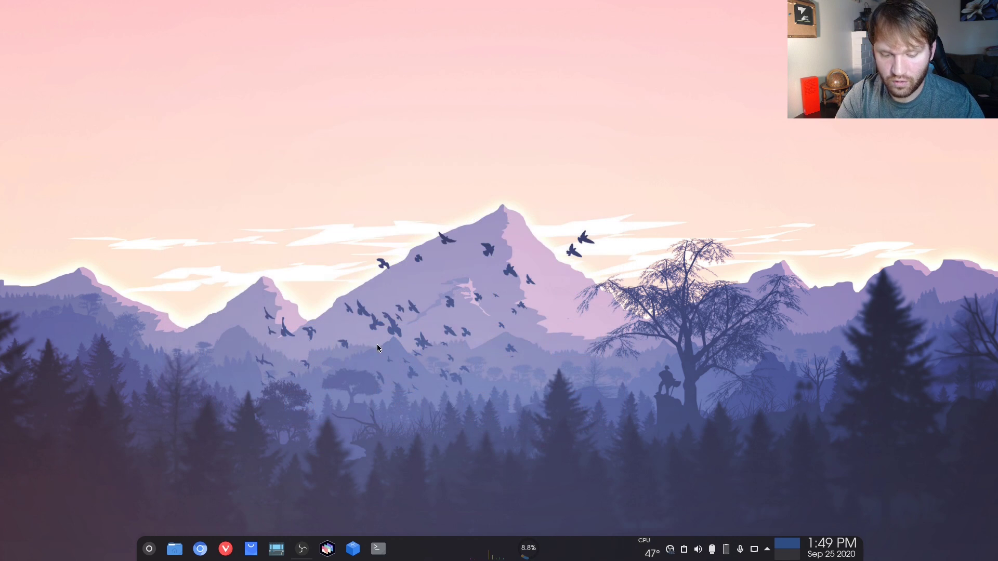
mouse_move(365, 336)
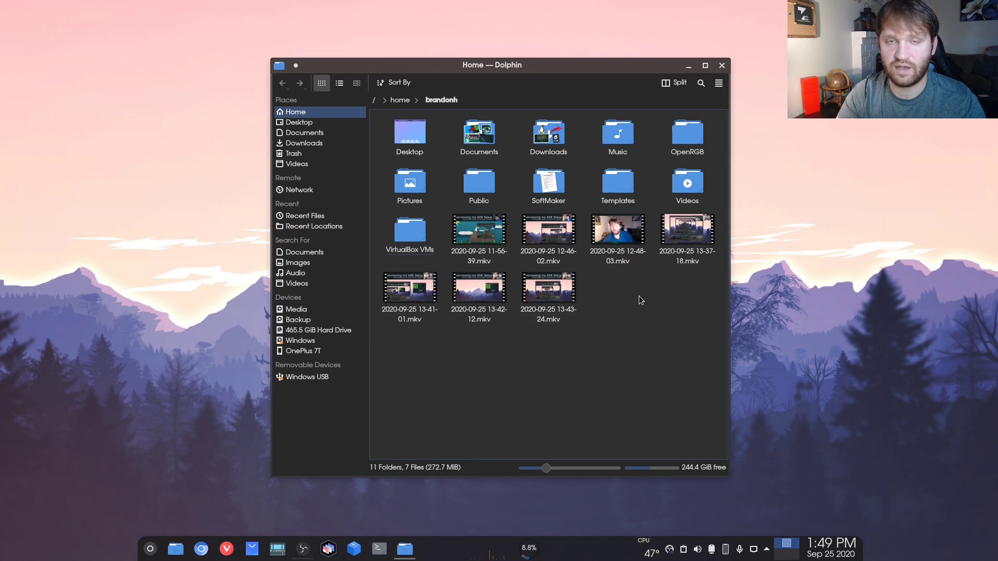
mouse_move(430, 184)
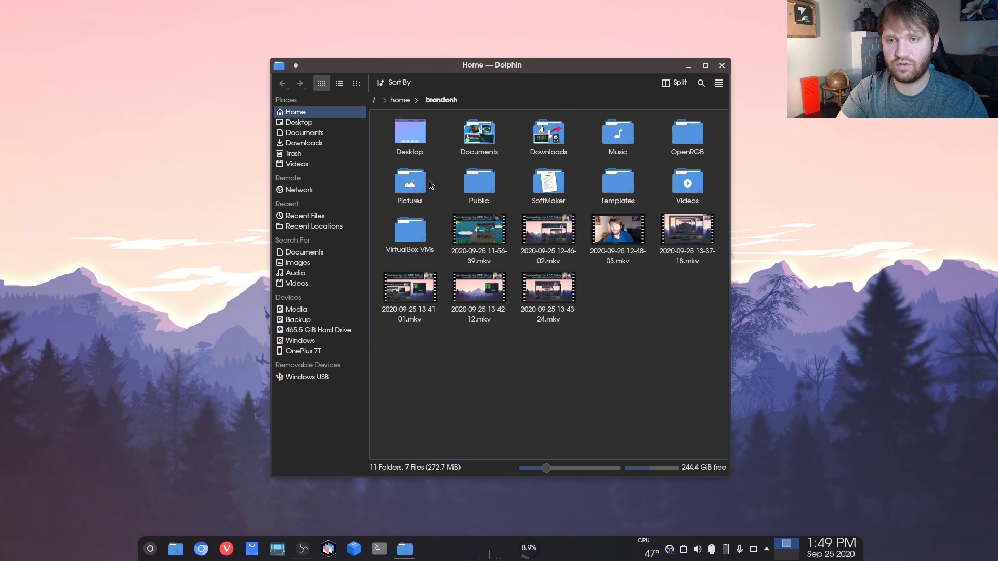
- Close Dolphin's second Home-folder pane, then close the Dolphin window
left_click(547, 231)
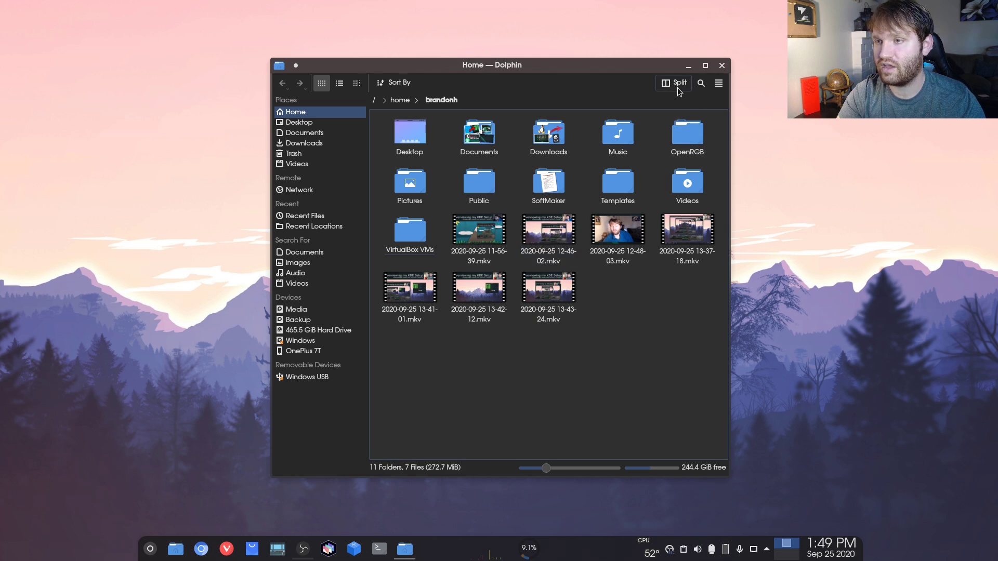
left_click(672, 82)
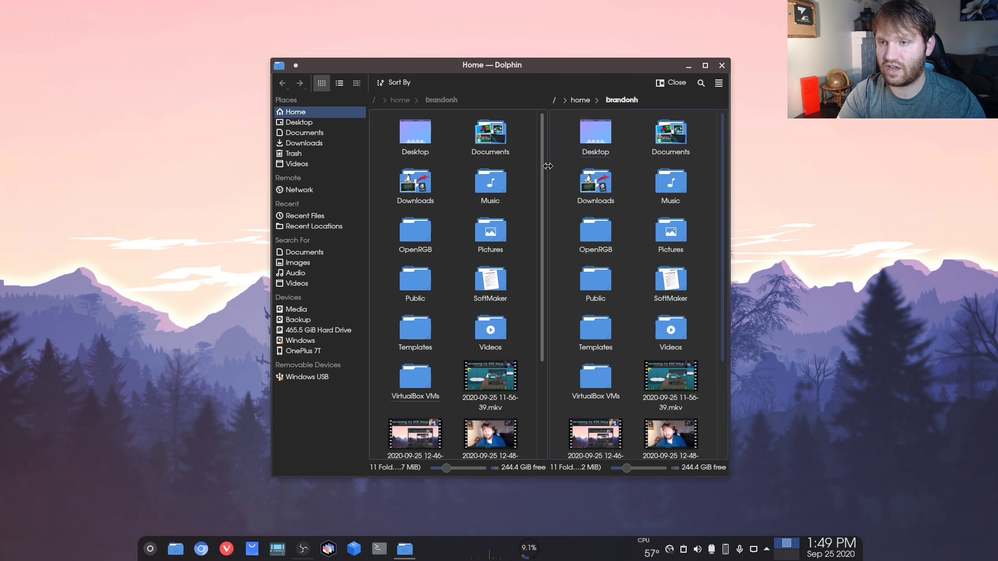
mouse_move(700, 202)
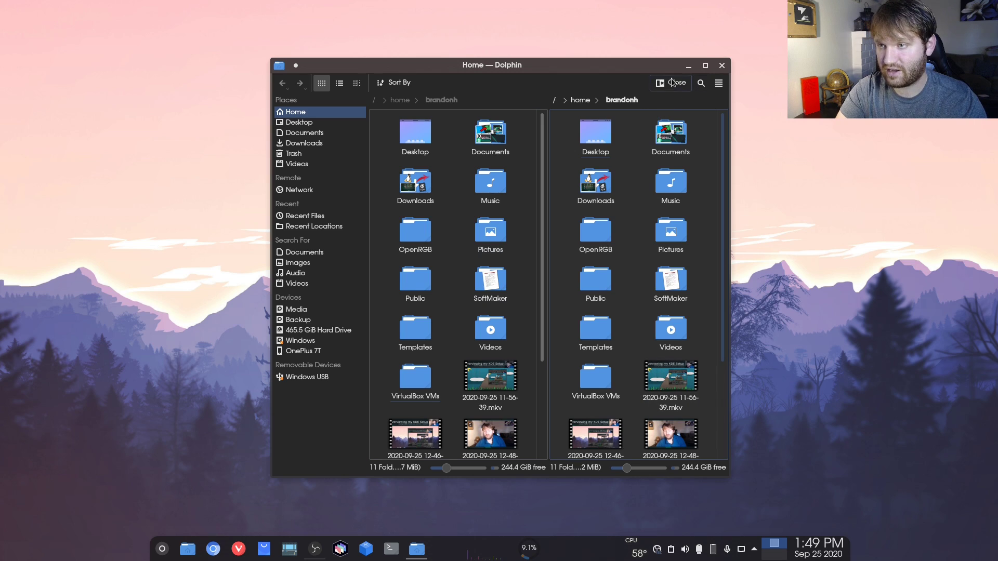
left_click(673, 83)
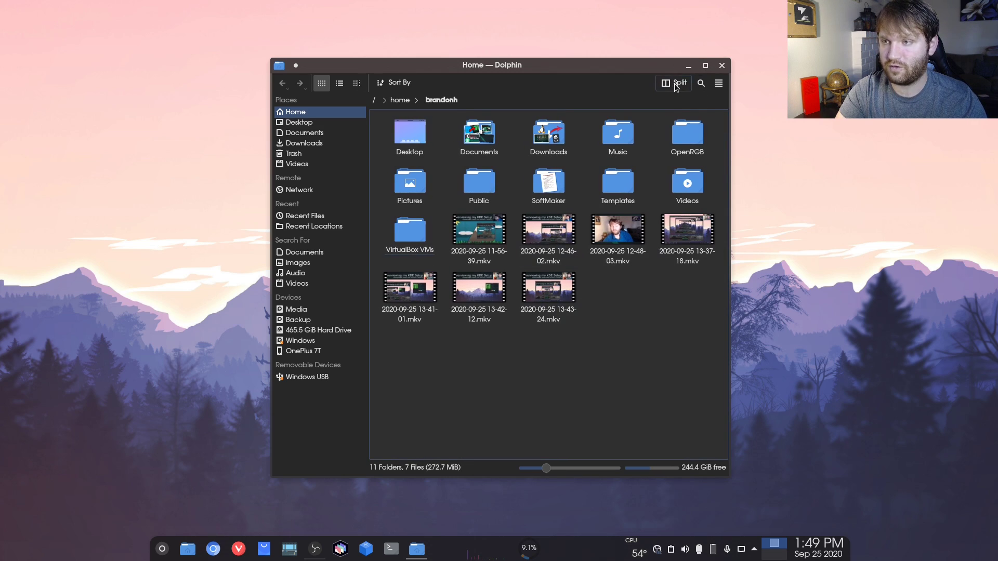
left_click(675, 83)
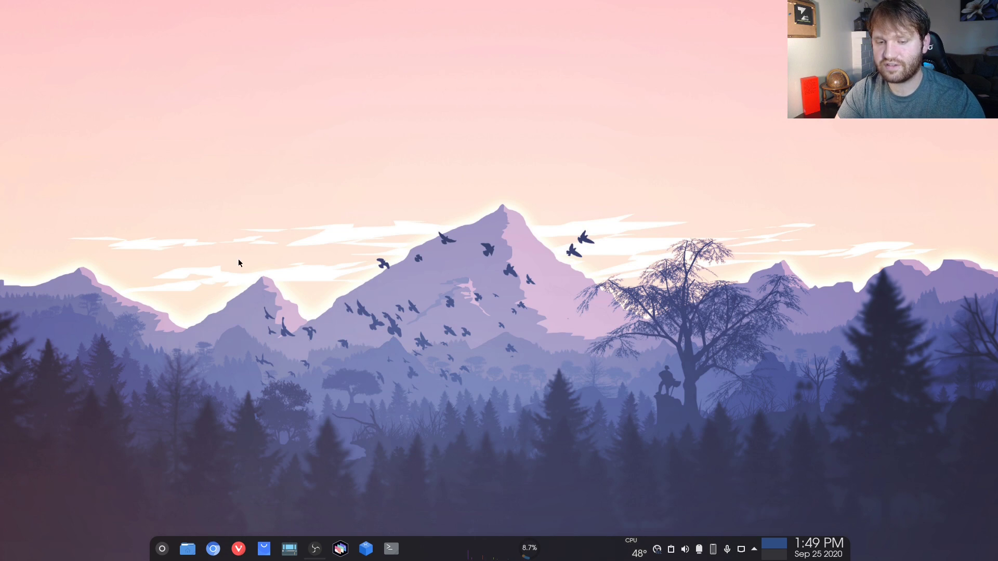
mouse_move(213, 549)
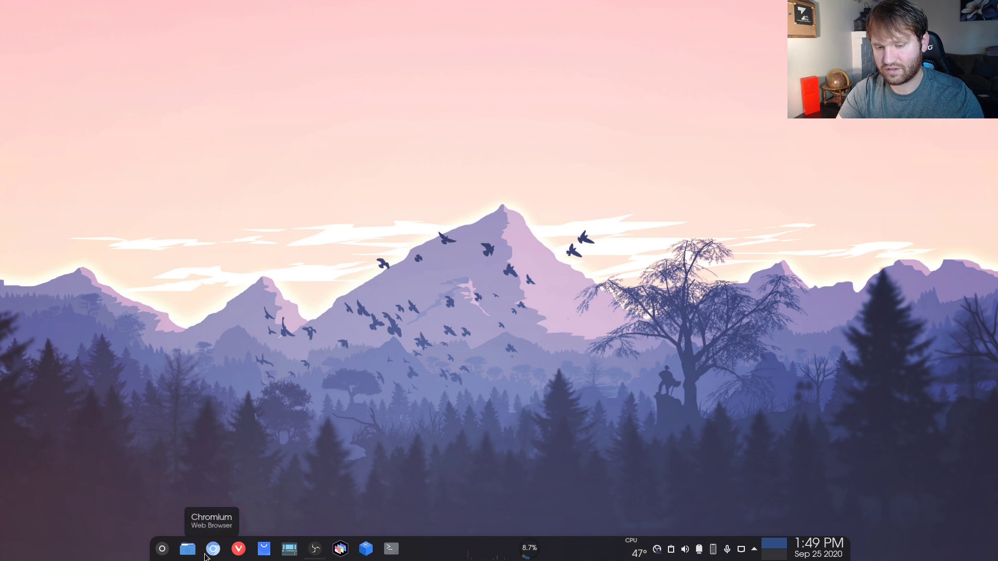
mouse_move(238, 549)
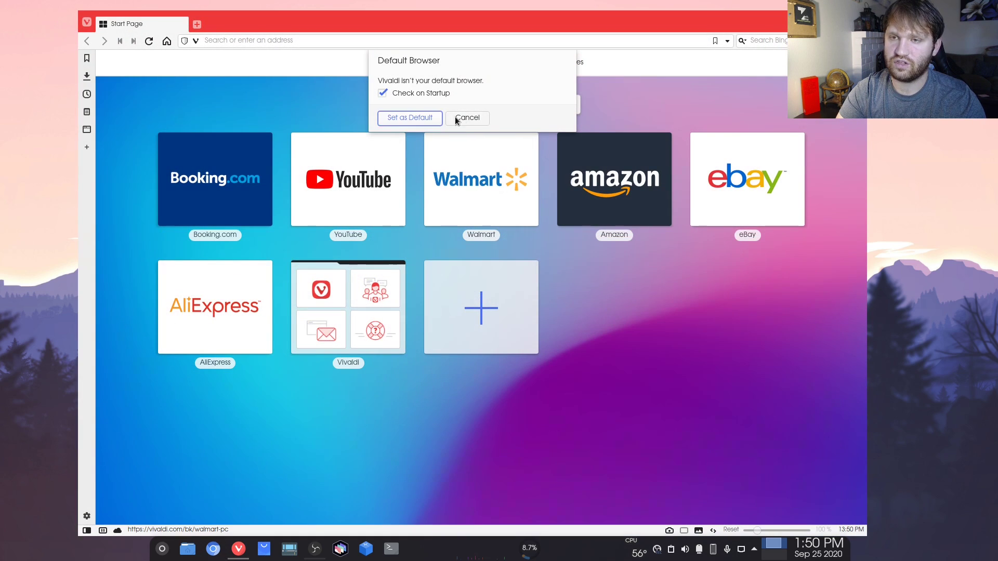
left_click(466, 118)
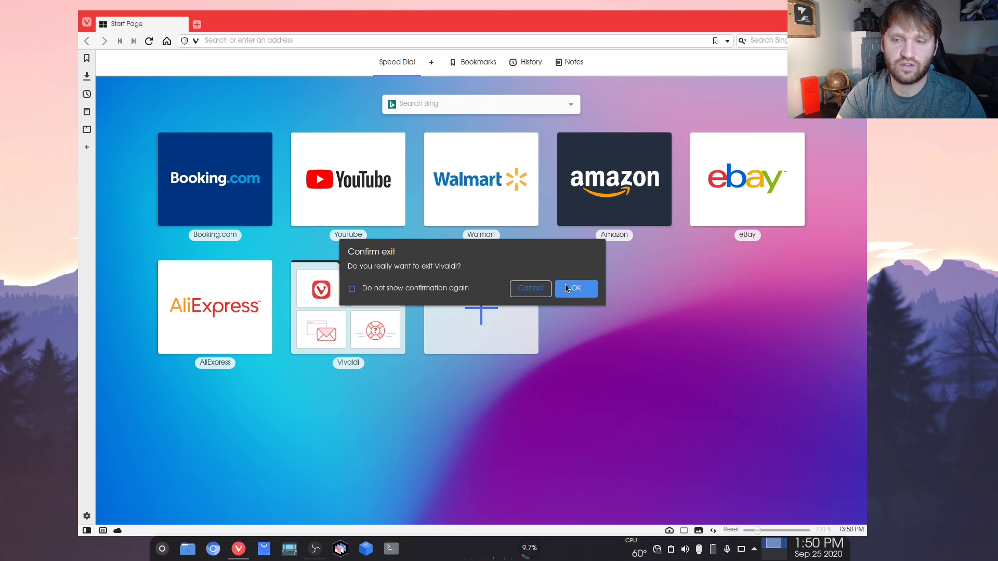
left_click(574, 288)
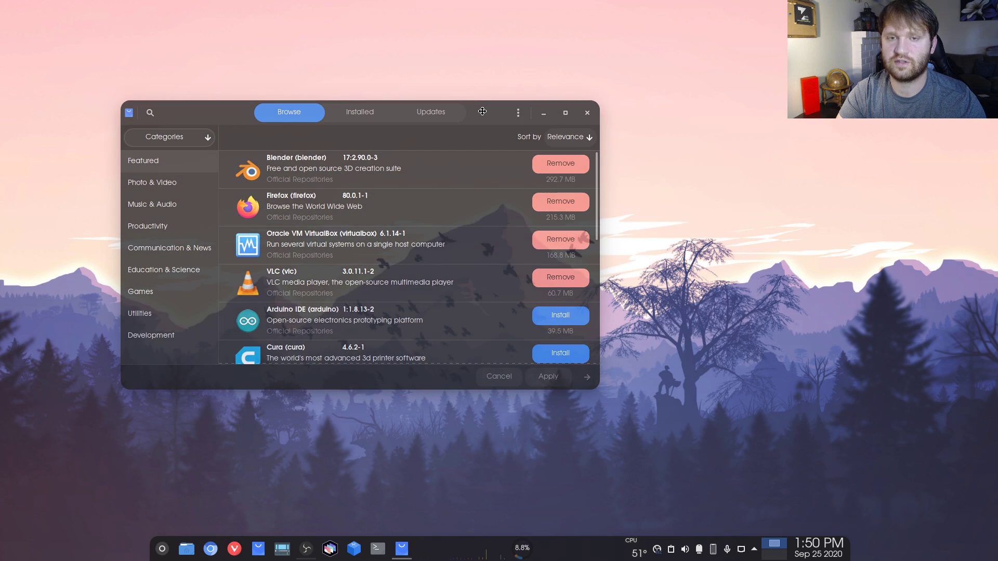
left_click_drag(482, 112, 306, 105)
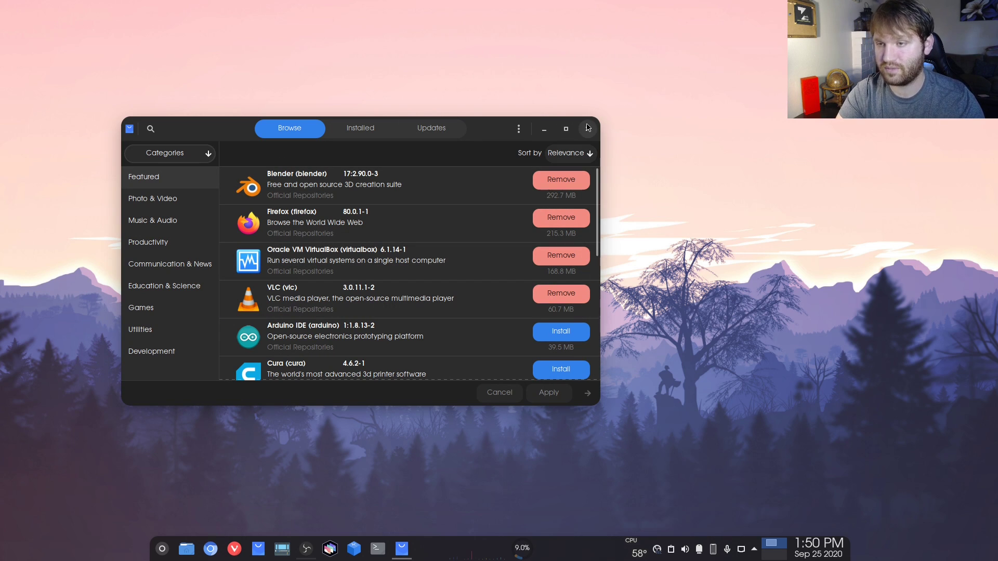
left_click(585, 127)
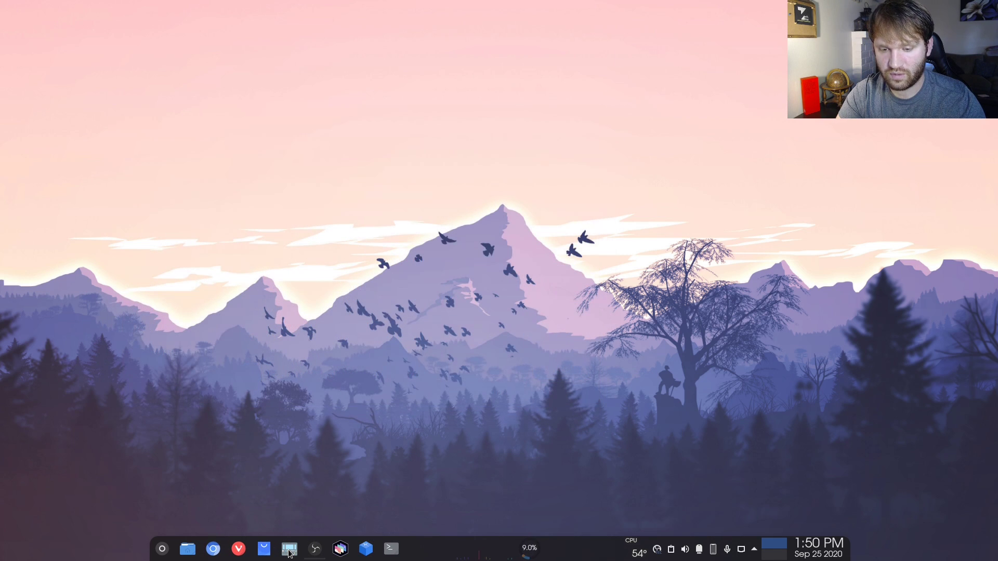
left_click(289, 549)
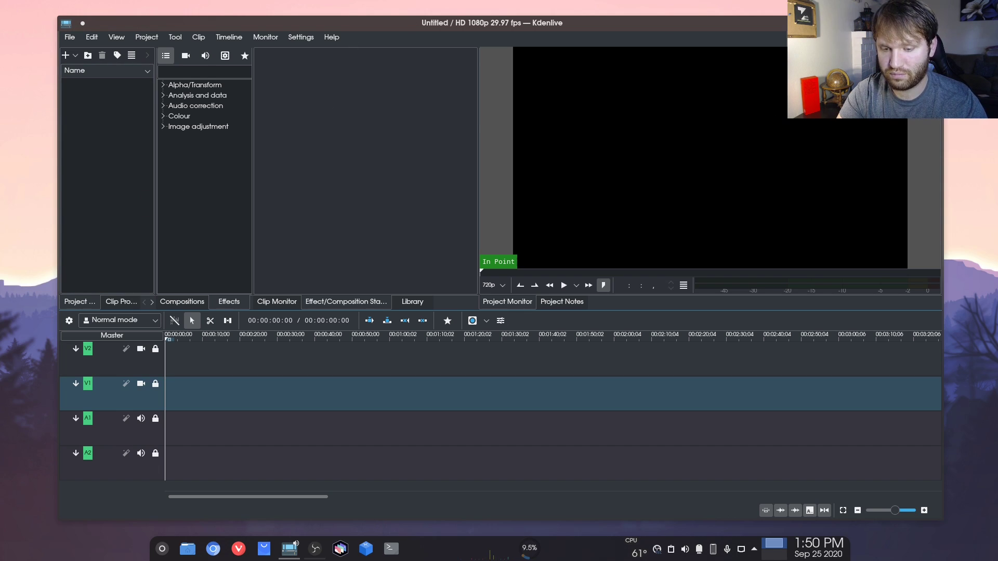
left_click(289, 549)
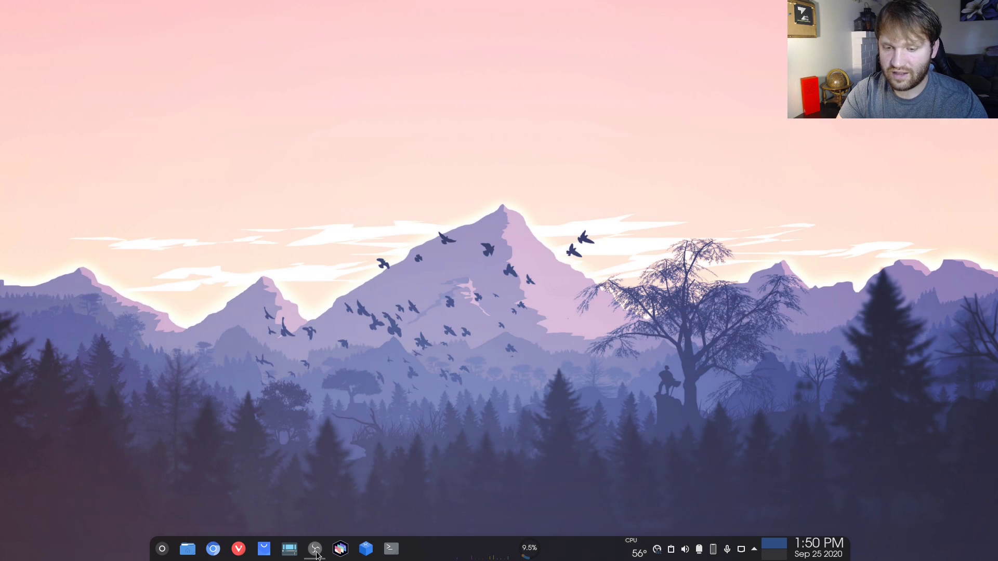
left_click(315, 549)
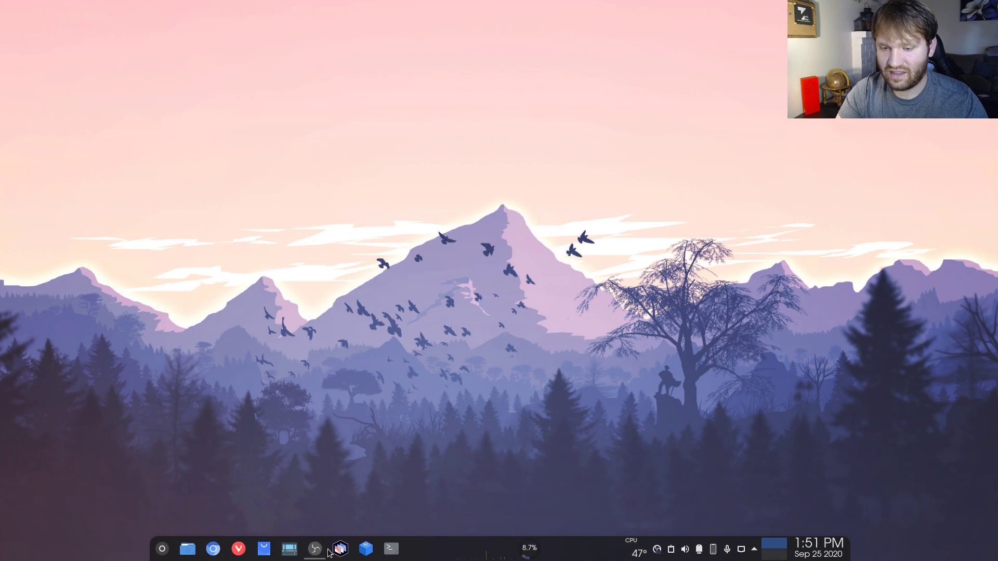
mouse_move(340, 549)
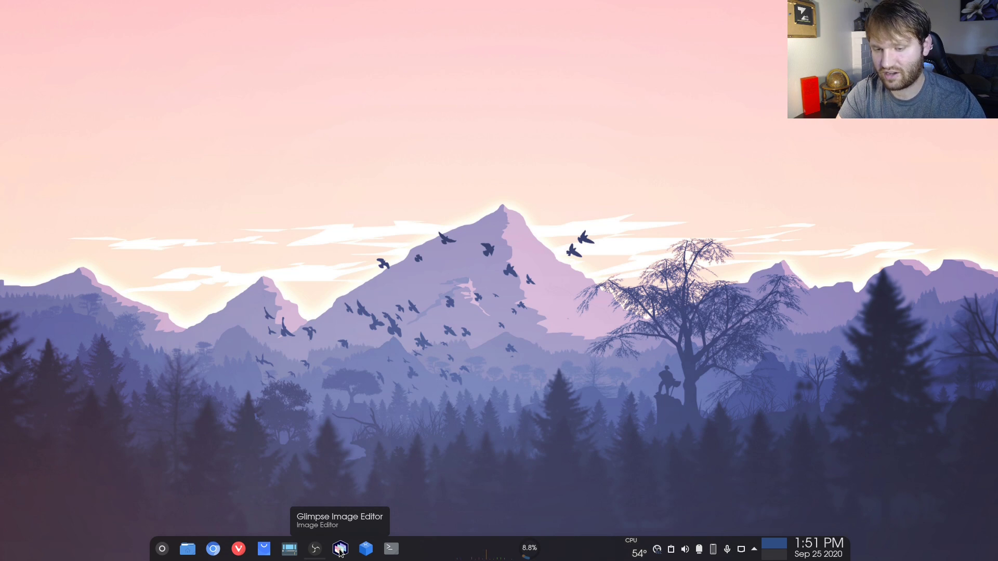
mouse_move(358, 514)
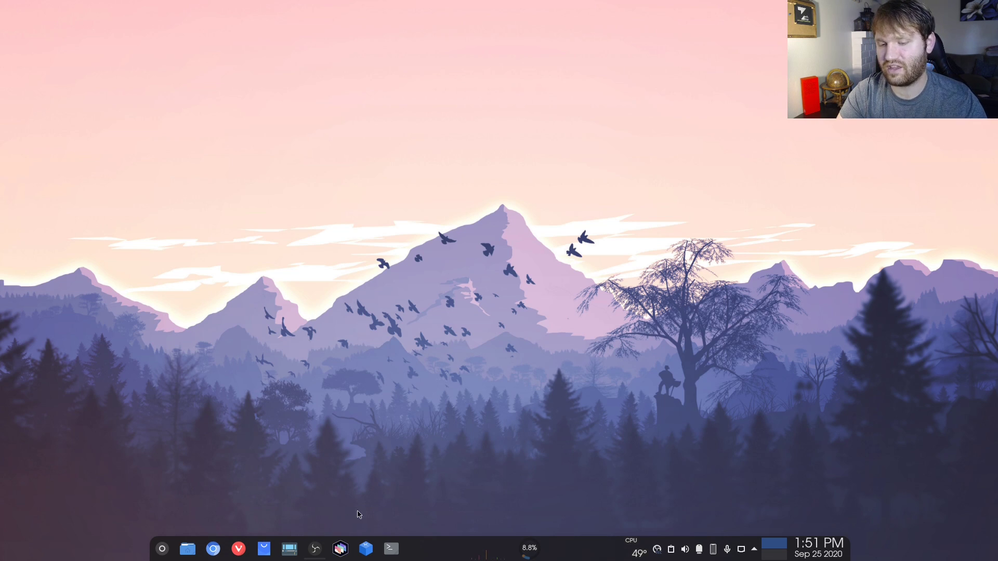
mouse_move(339, 548)
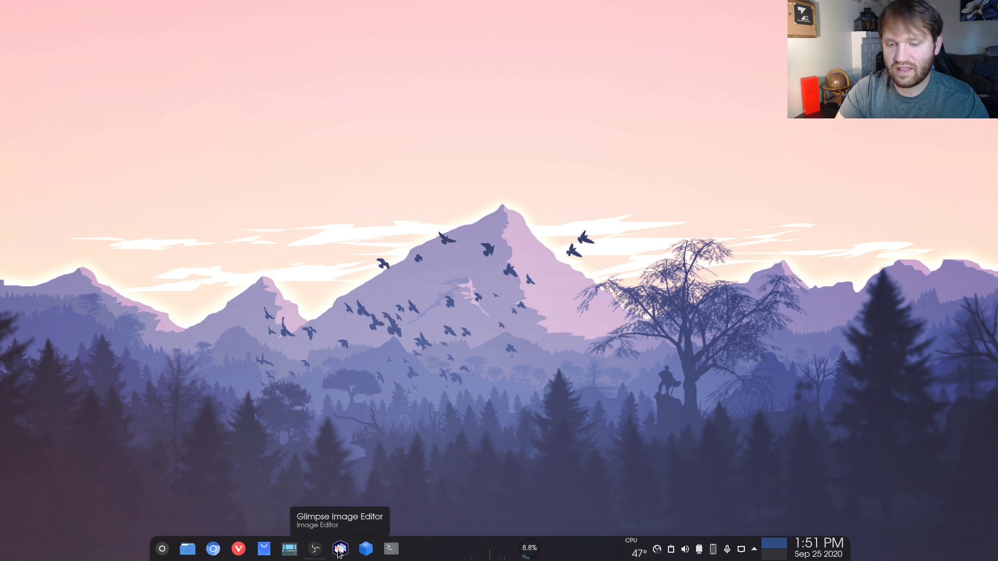
mouse_move(532, 350)
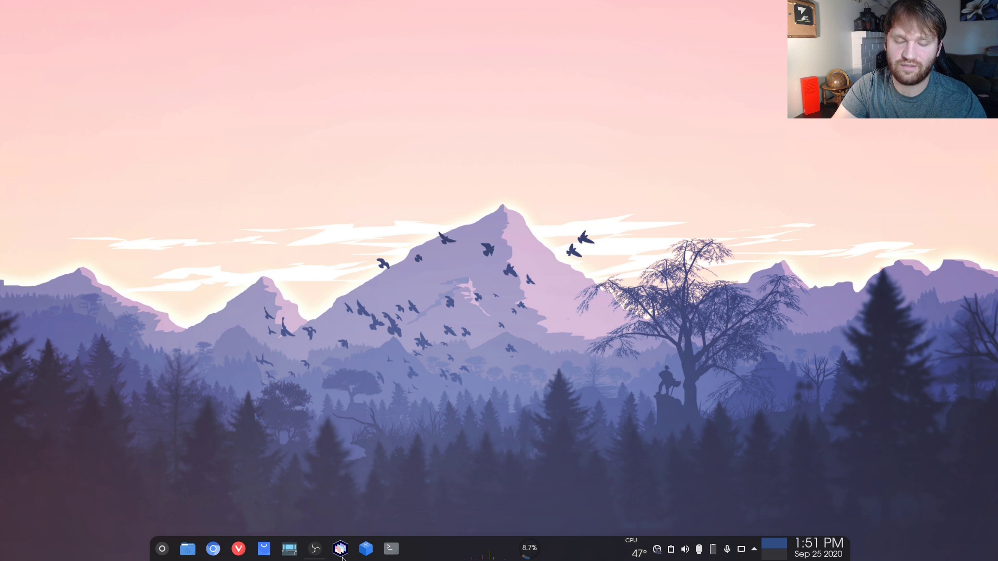
mouse_move(340, 549)
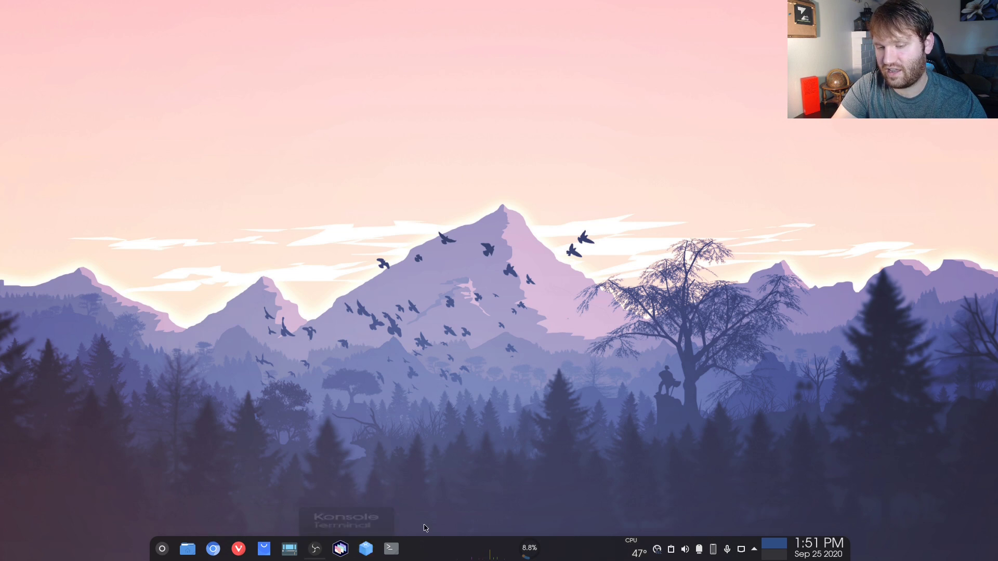
mouse_move(365, 549)
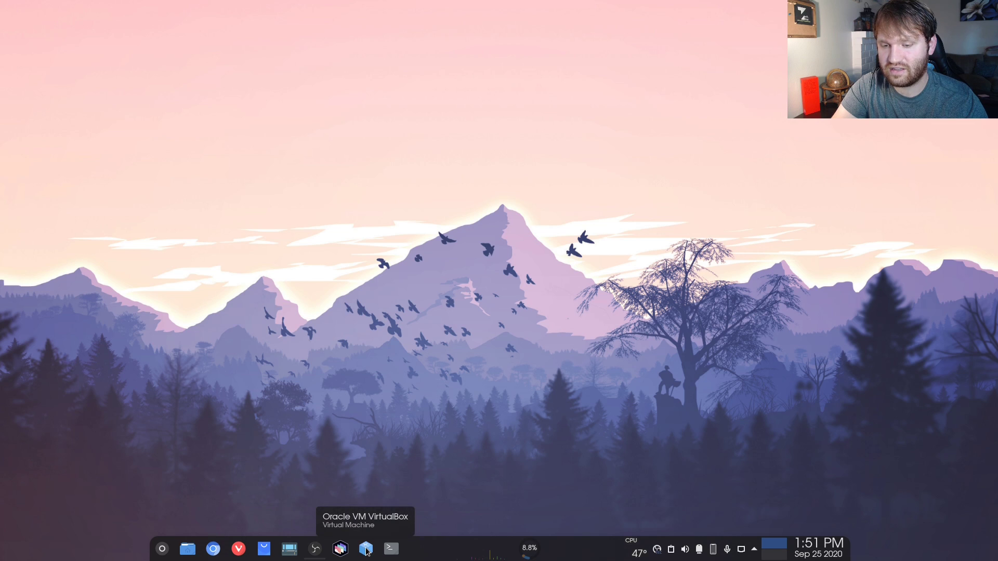
- View VirtualBox Manager with Manjaro XFCE and Pop!_OS VMs, close it, and launch Konsole
left_click(365, 549)
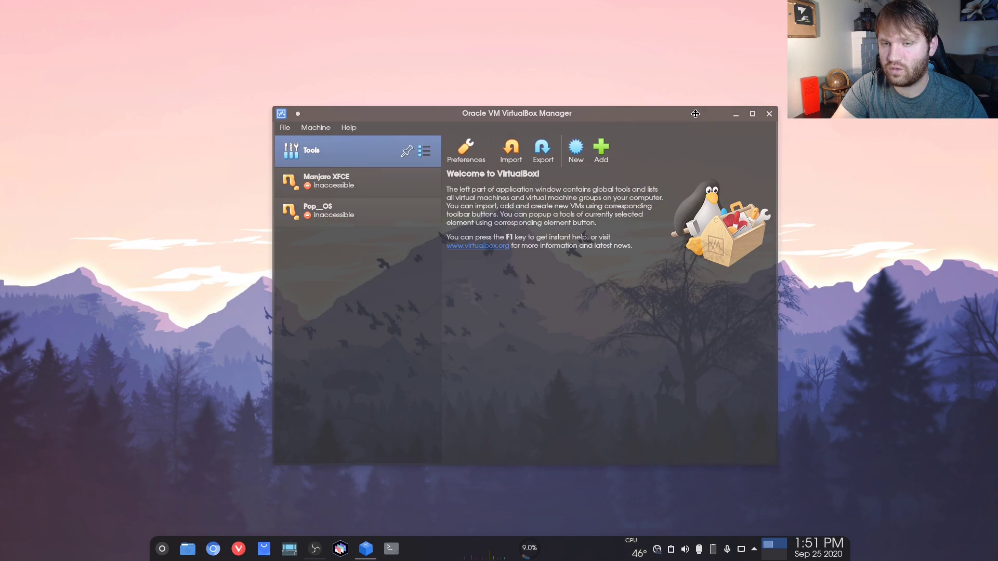
left_click(343, 181)
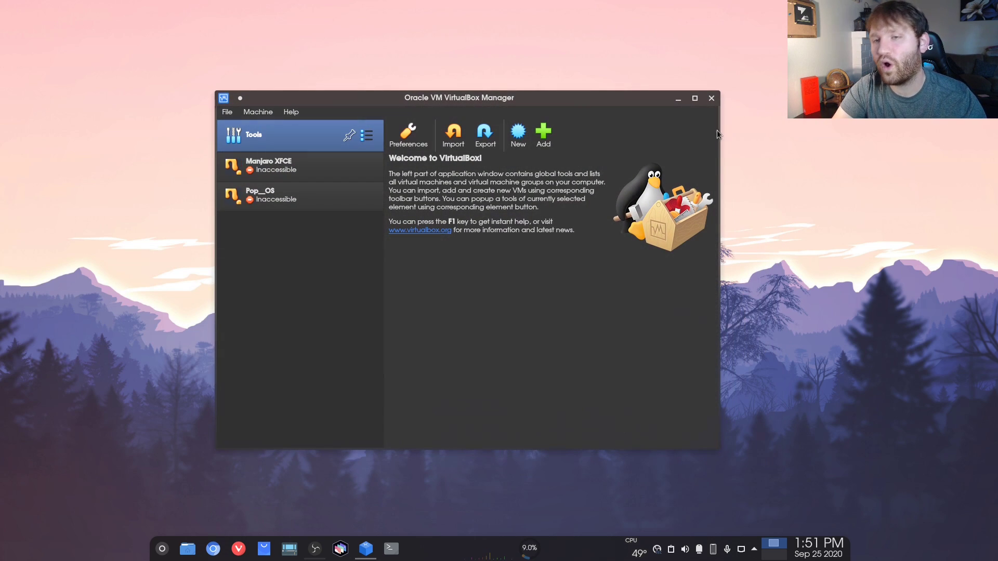
left_click(711, 97)
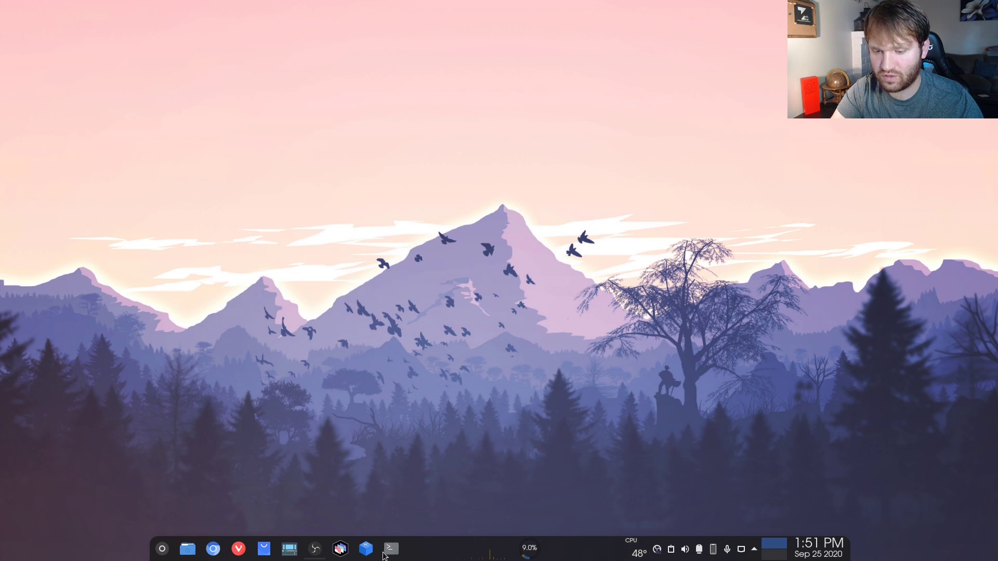
left_click(390, 549)
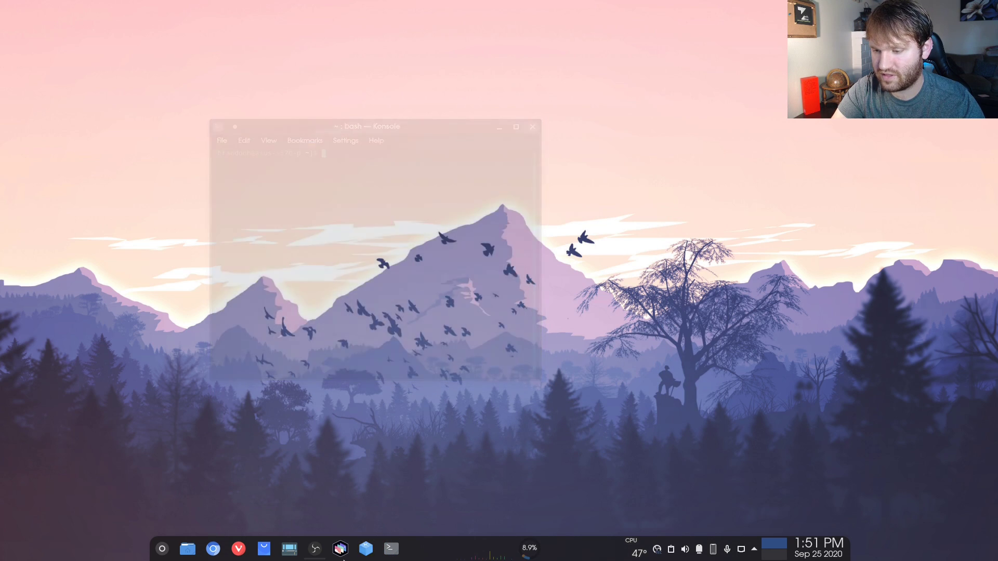
- Close the terminal and launch System Settings by searching 'system' in the launcher
left_click(533, 126)
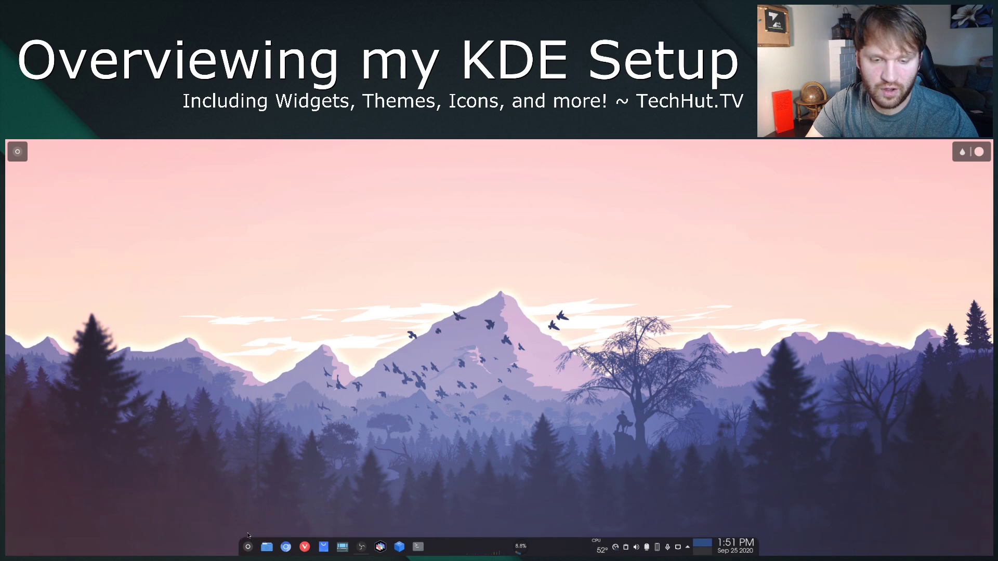
left_click(247, 546)
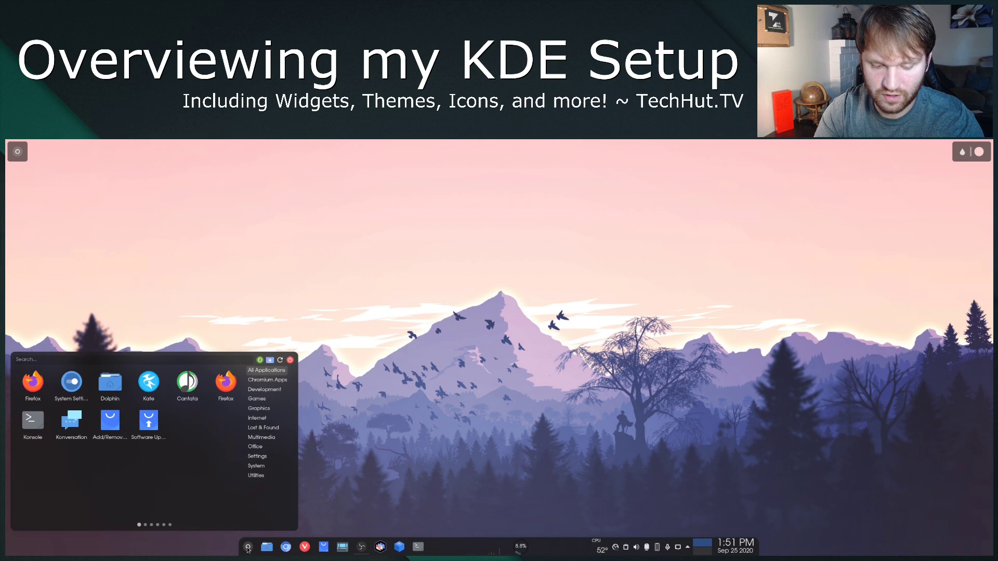
type("system")
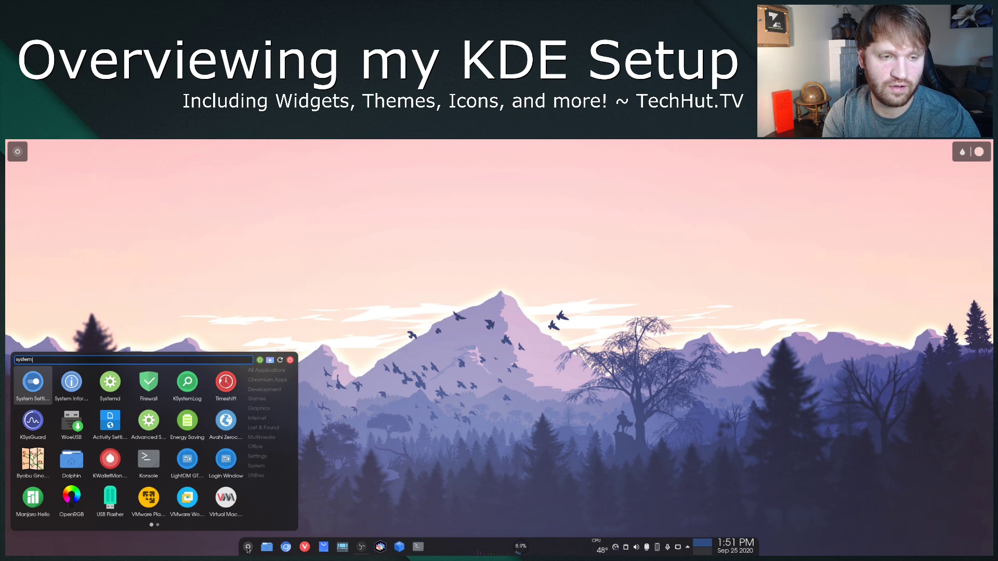
left_click(32, 386)
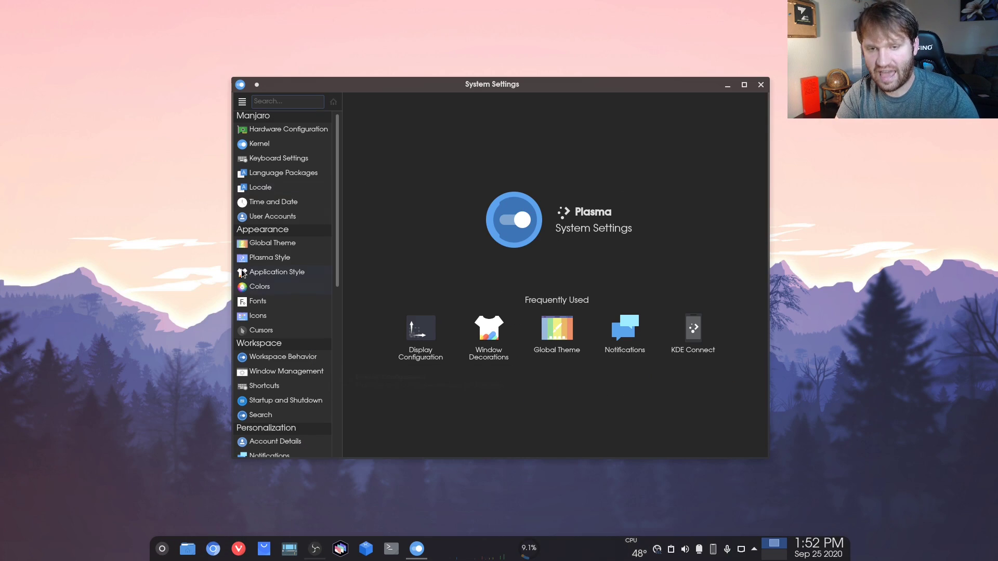
- View Global Theme's Sweet, ChromeOS-dark and WhiteSur-dark themes, then the Plasma Style page
left_click(271, 243)
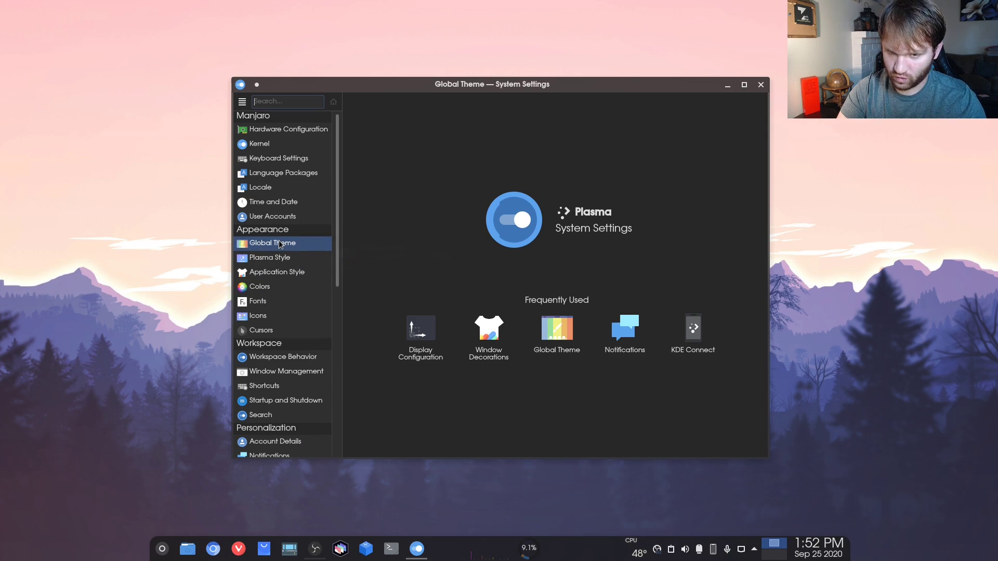
left_click(271, 243)
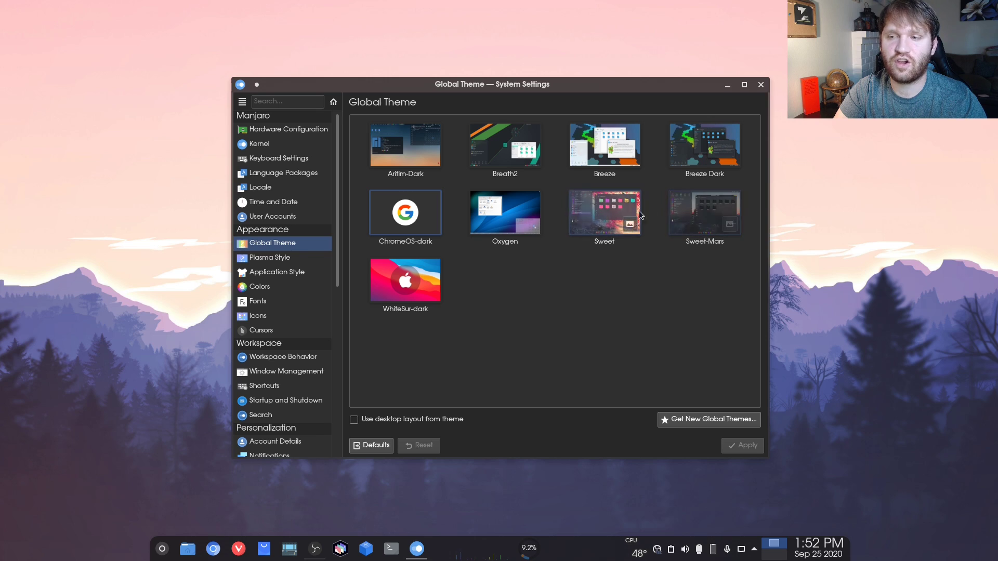
mouse_move(609, 229)
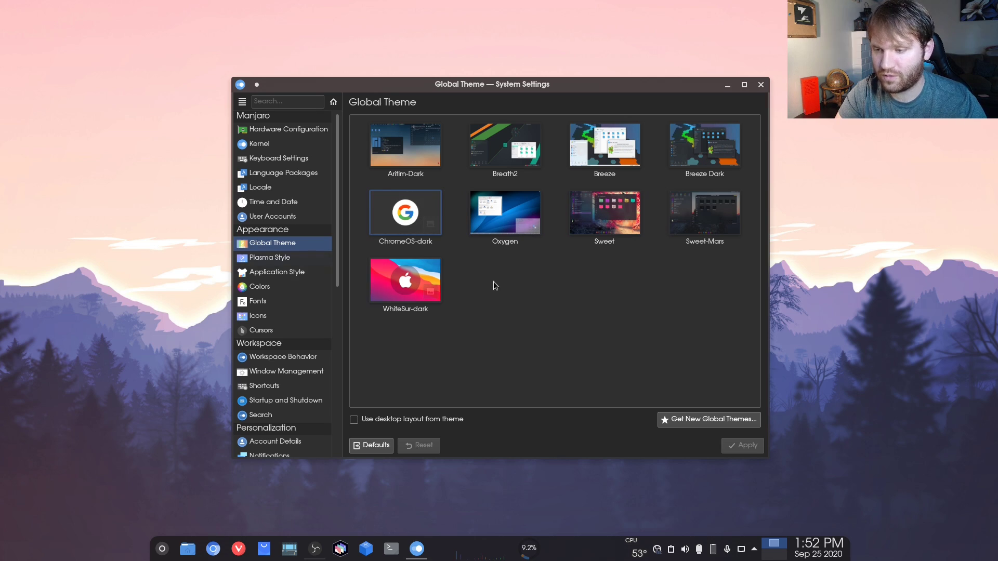
left_click(267, 258)
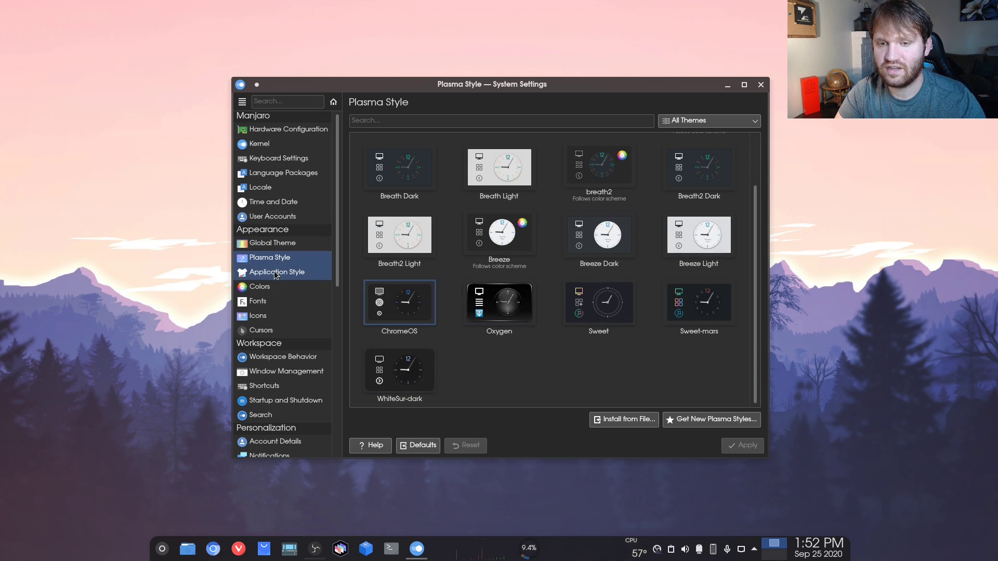
- View Application Style and its GNOME/GTK application style settings
left_click(277, 272)
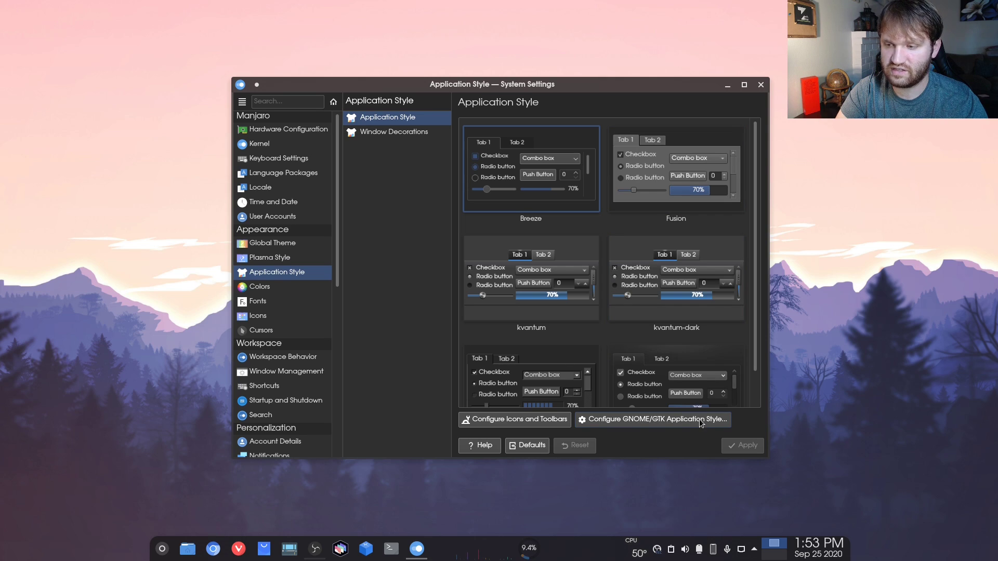
left_click(651, 420)
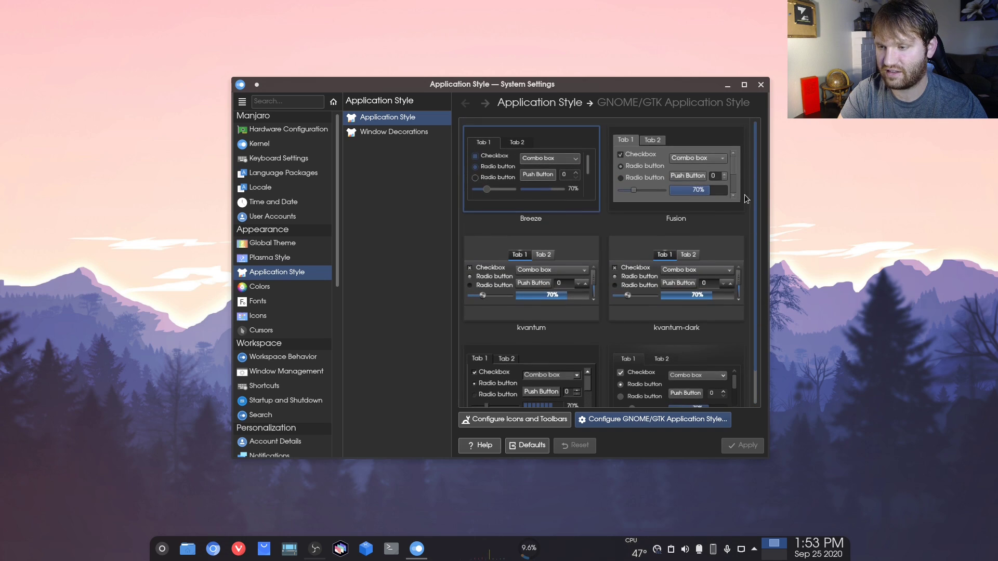
scroll("down", 3)
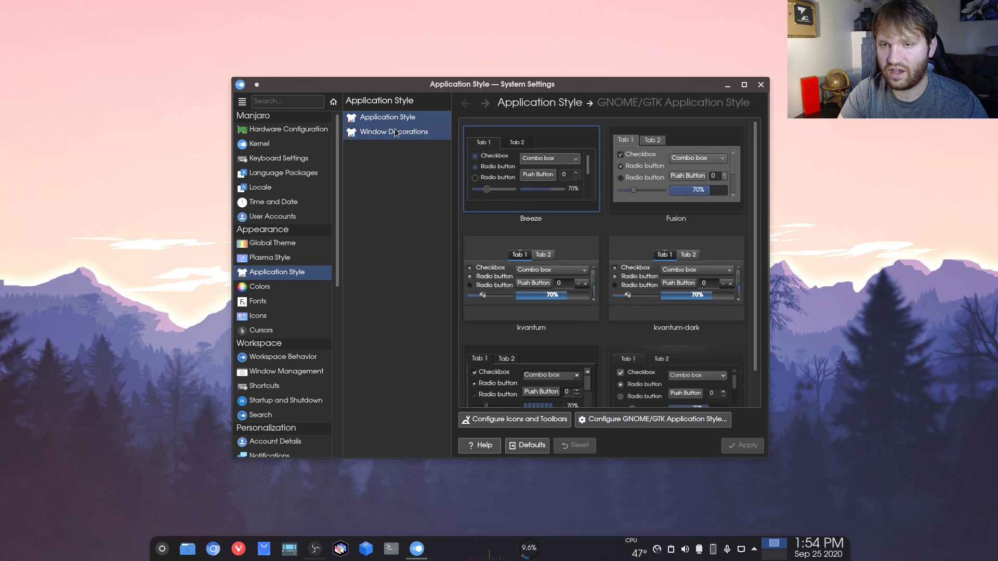
- Browse the window decoration themes including Sweet-Mars, then the Colors page
left_click(394, 131)
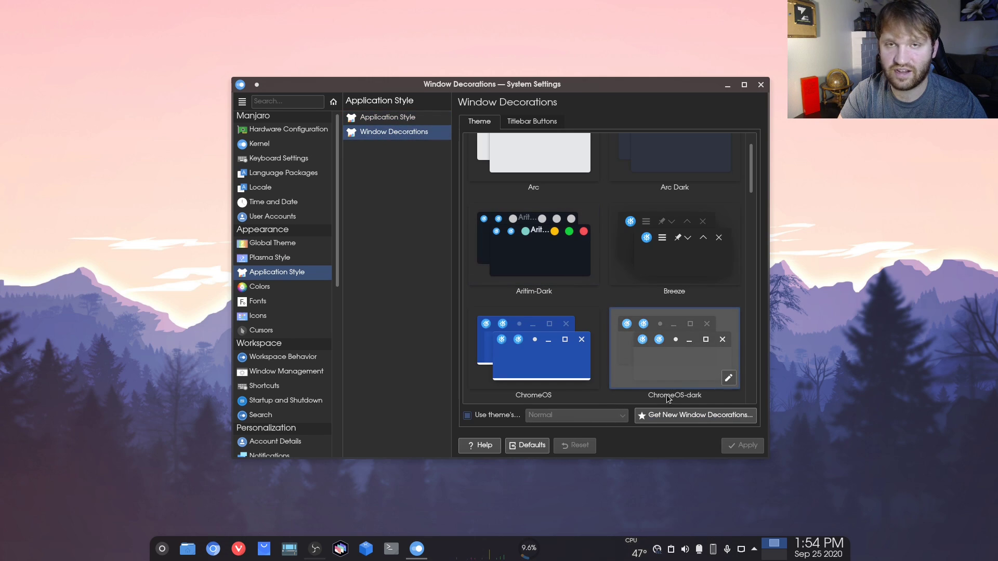
scroll("down", 3)
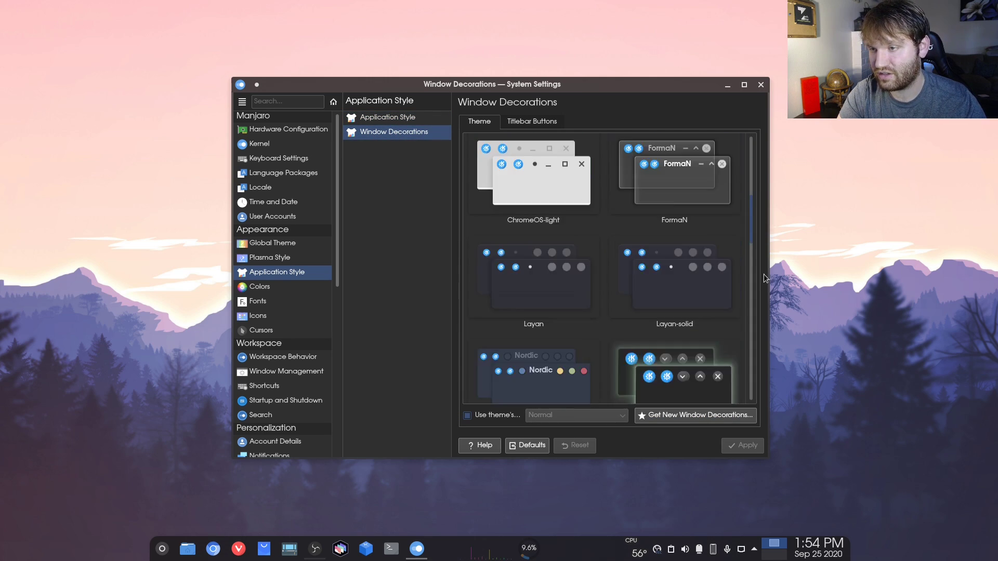
scroll("down", 3)
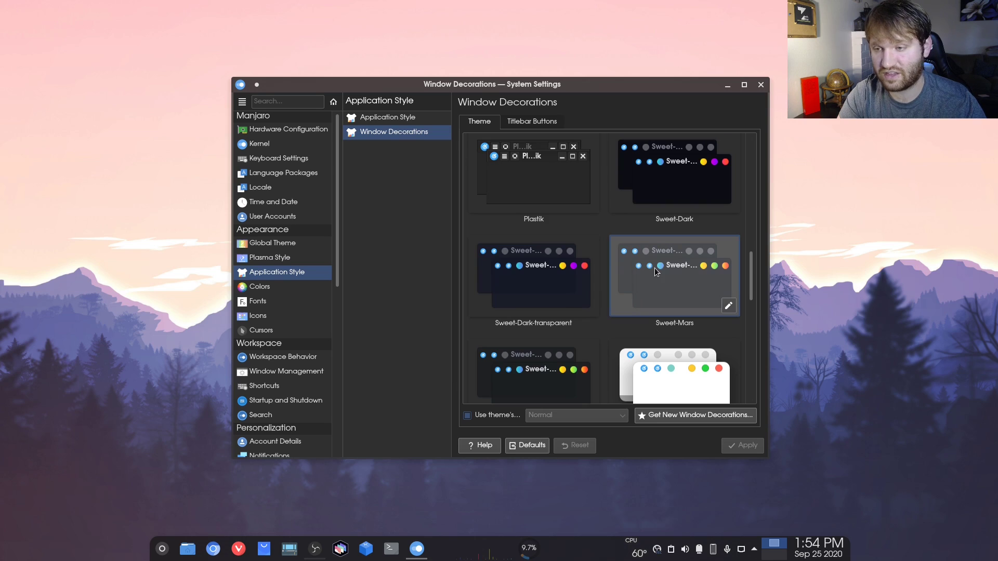
mouse_move(686, 261)
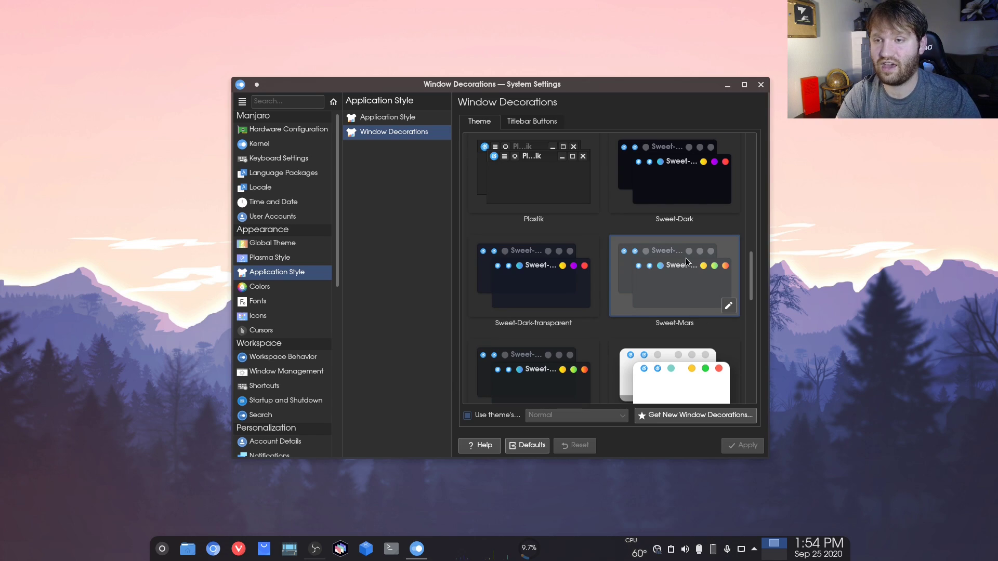
mouse_move(682, 293)
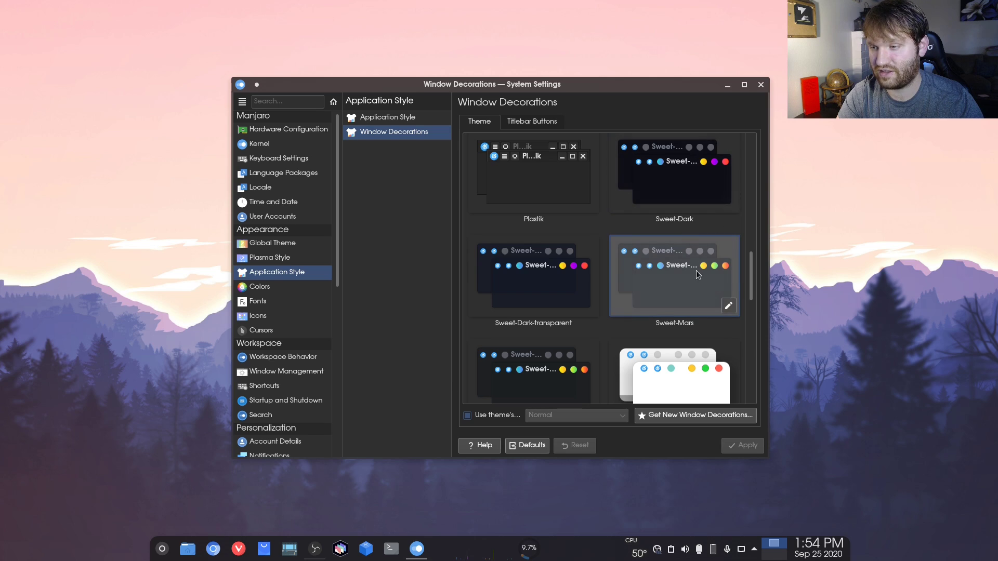
left_click(259, 286)
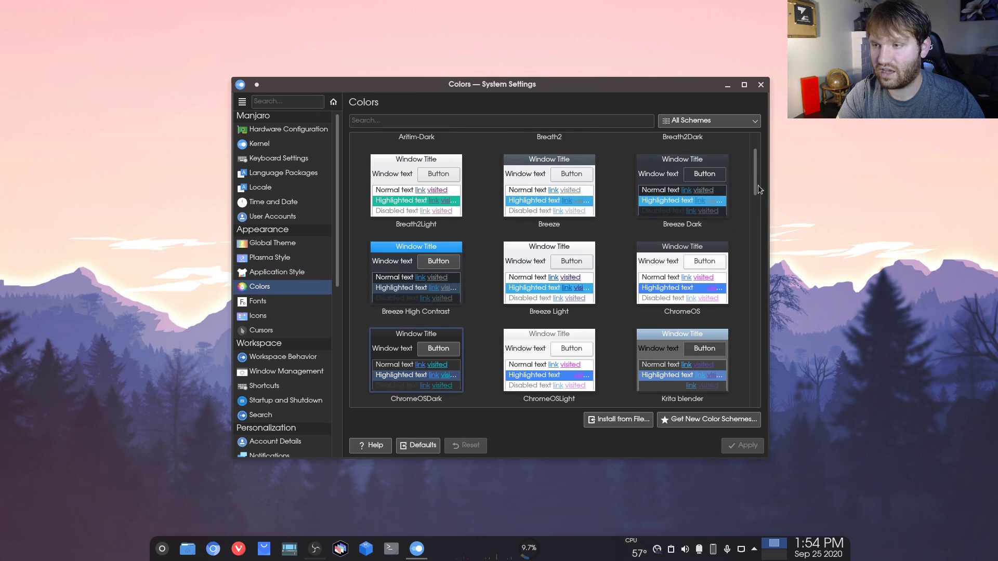
- Scroll through the color schemes and view the Fonts page
scroll("down", 3)
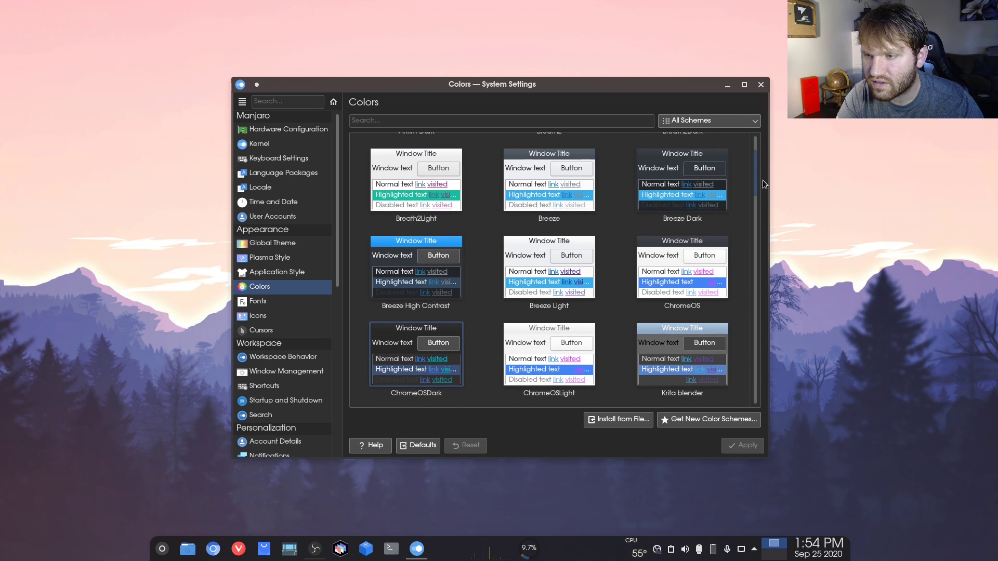
scroll("down", 3)
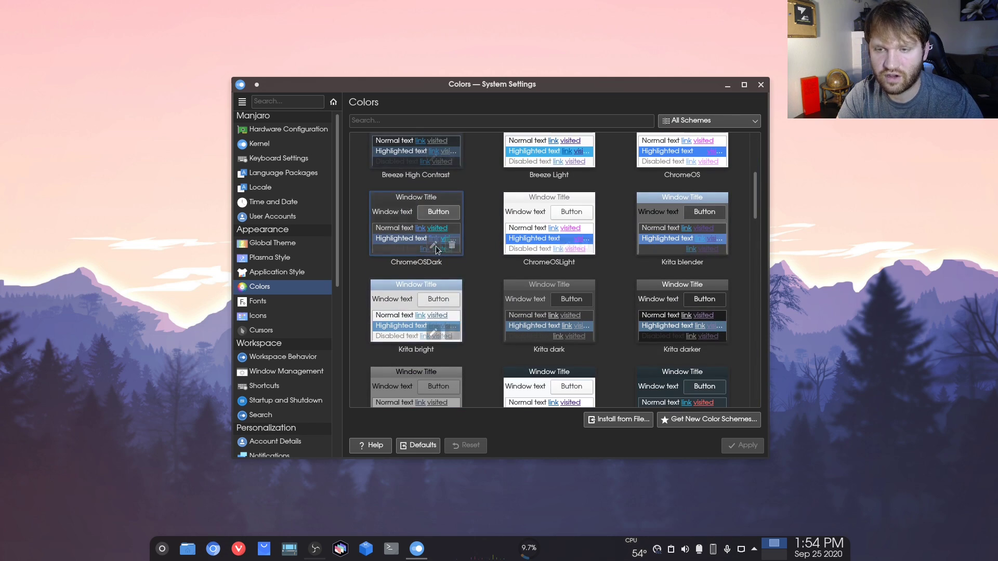
left_click(258, 301)
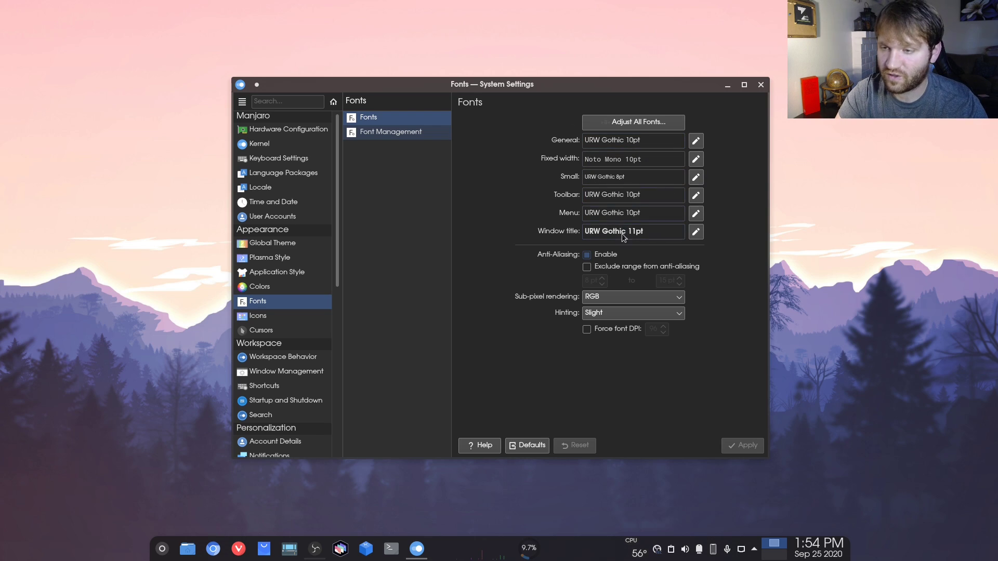
mouse_move(538, 250)
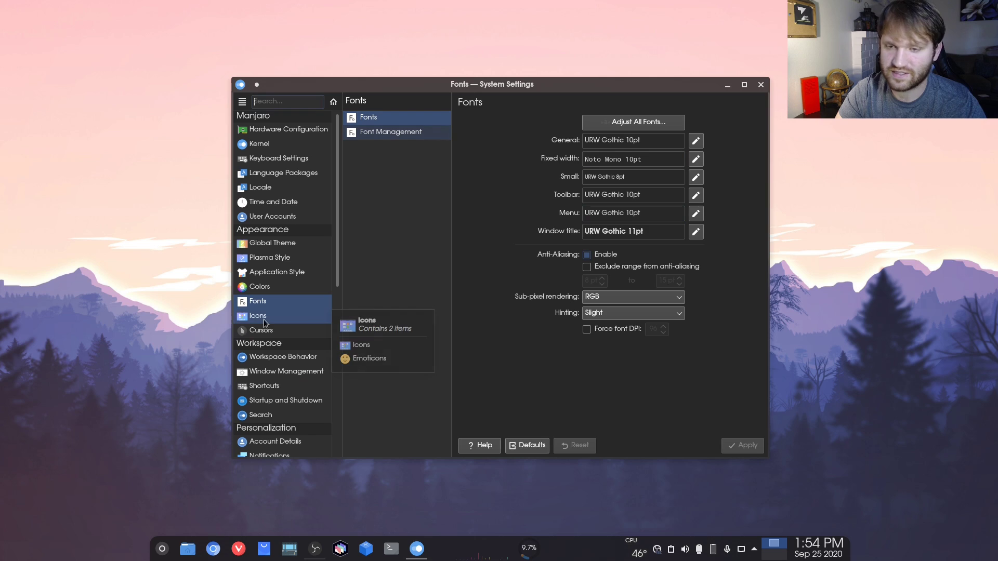
- Browse the icon themes with Tela dark selected, nudging the window down-right
left_click(258, 315)
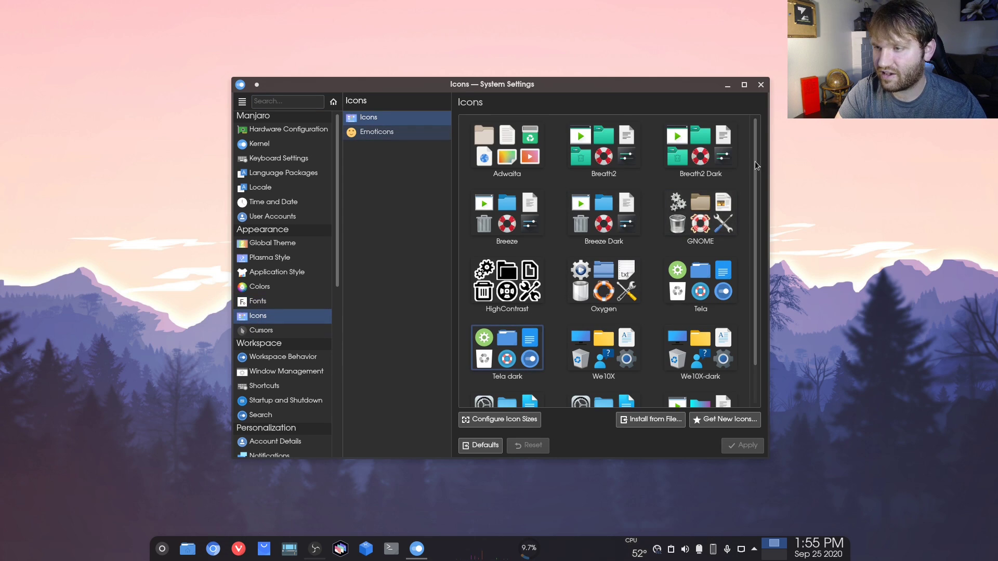
scroll("down", 3)
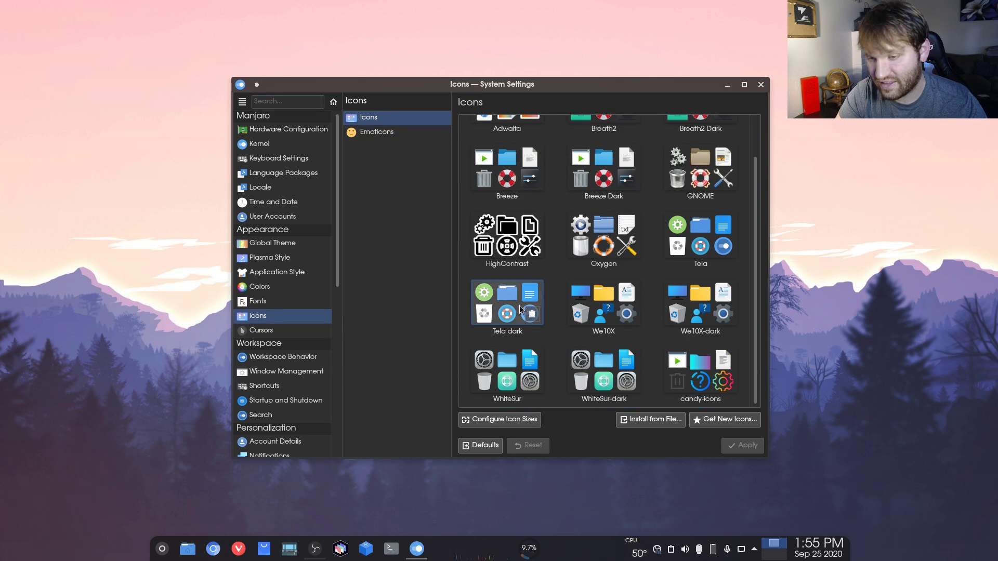
left_click_drag(491, 84, 540, 134)
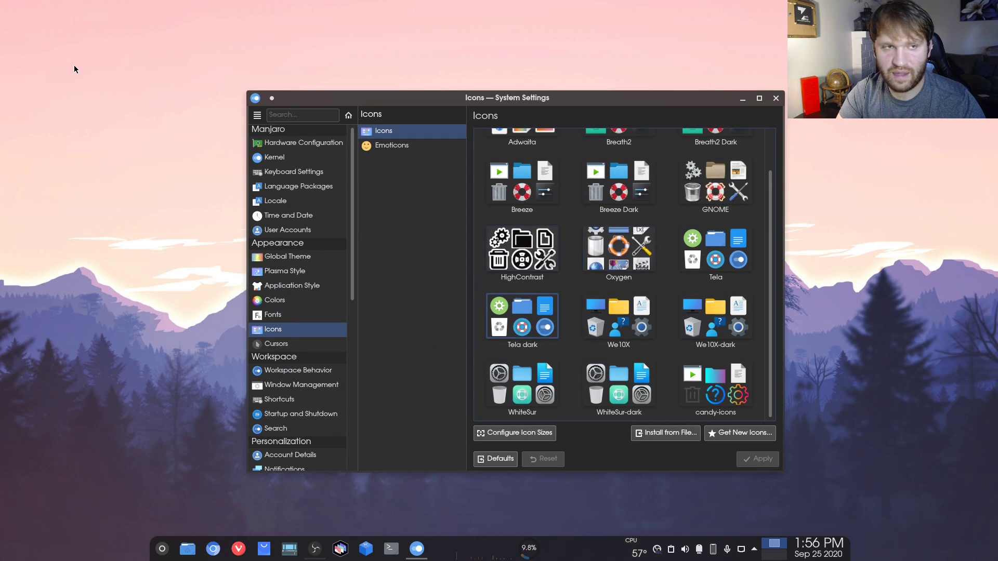
- View cursor themes, then Window Behavior's Advanced tab showing Centered window placement
left_click(275, 343)
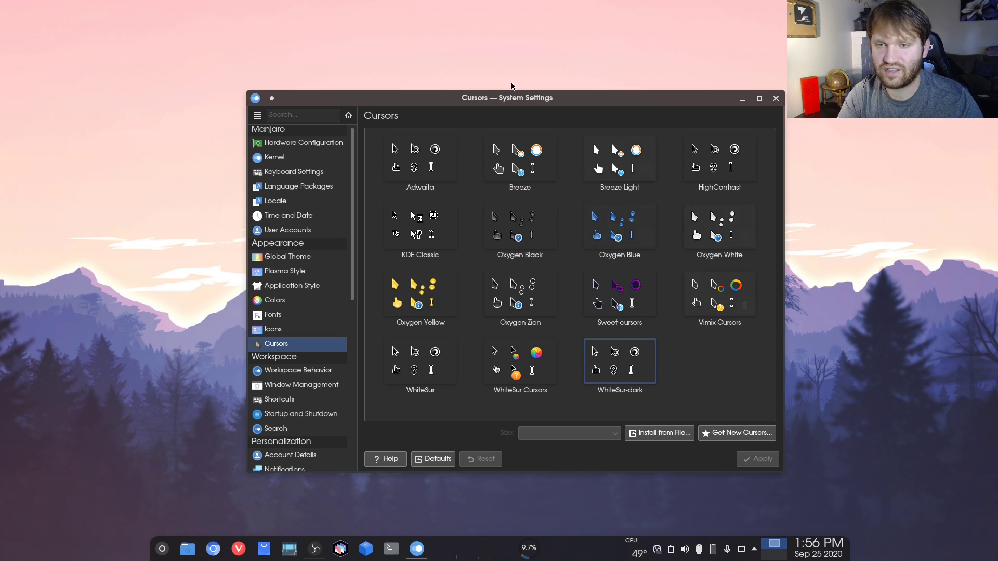
left_click_drag(508, 97, 458, 99)
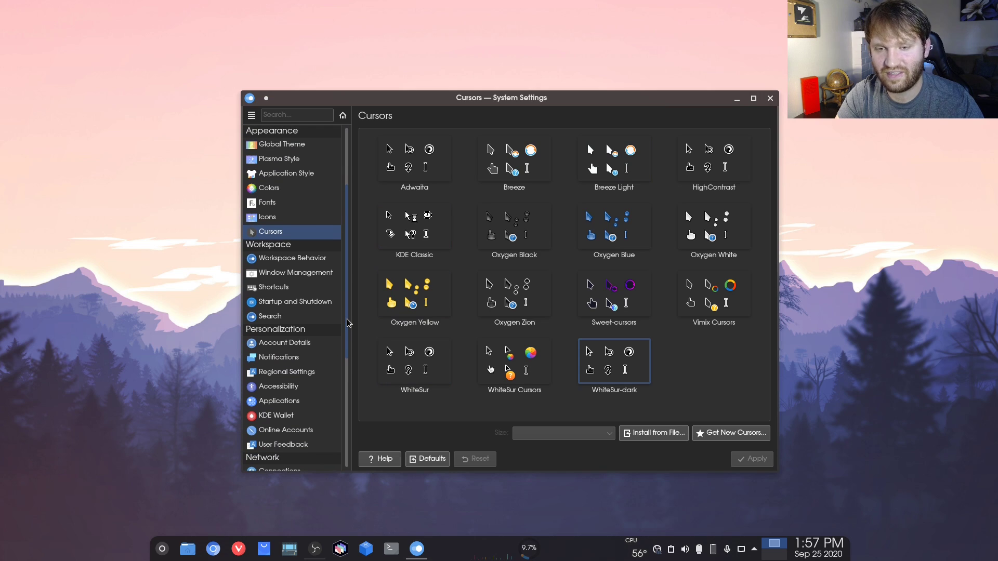
left_click(294, 258)
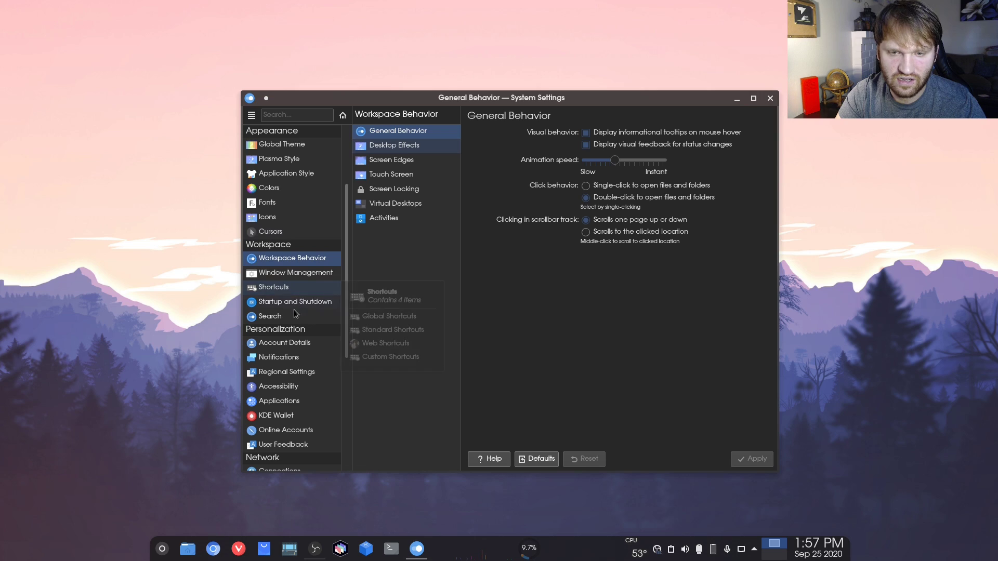
left_click(297, 272)
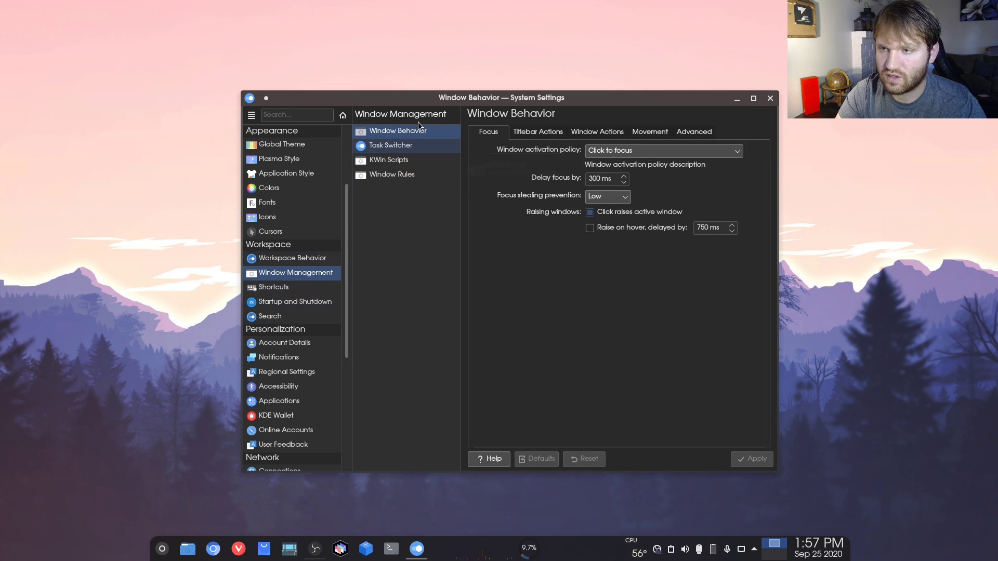
left_click(693, 131)
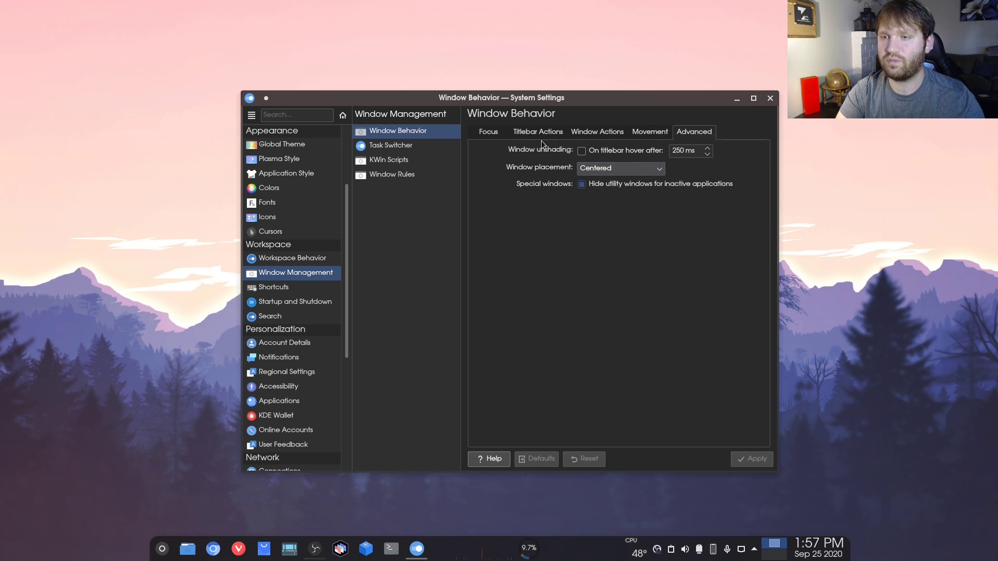